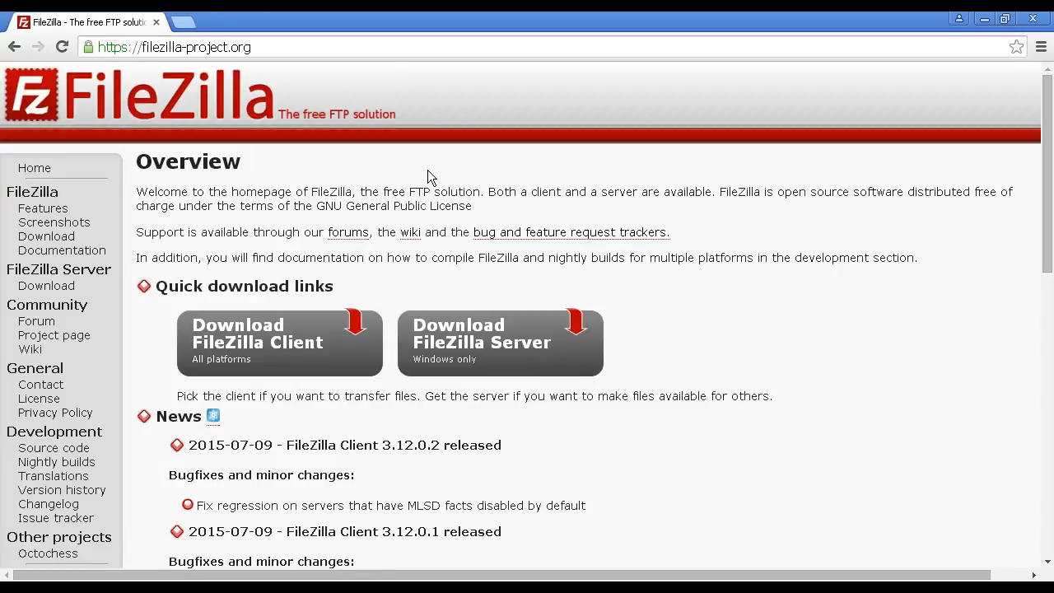
mouse_move(148, 62)
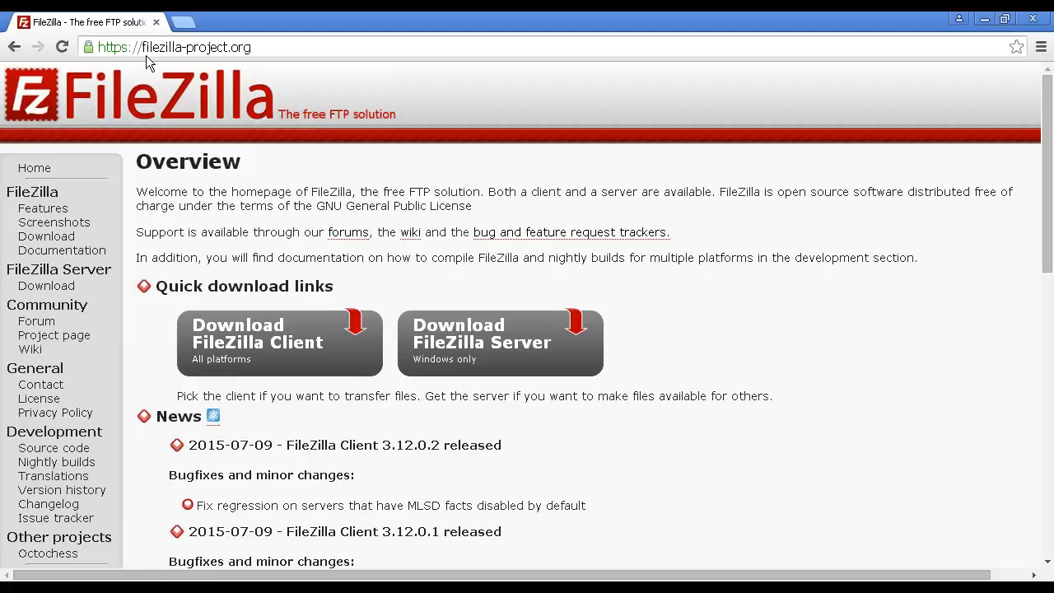
mouse_move(189, 66)
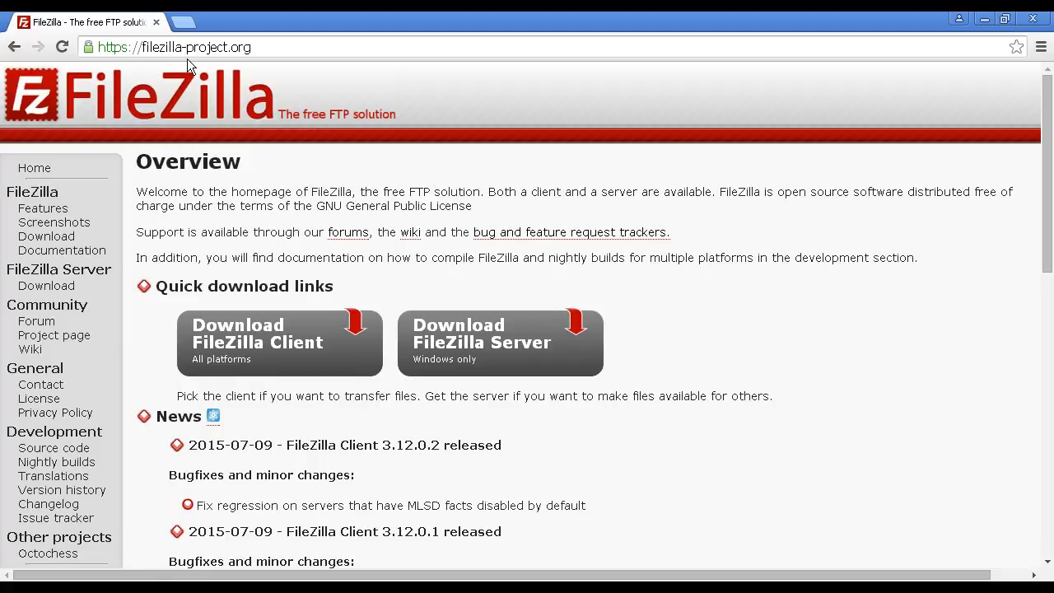
mouse_move(354, 66)
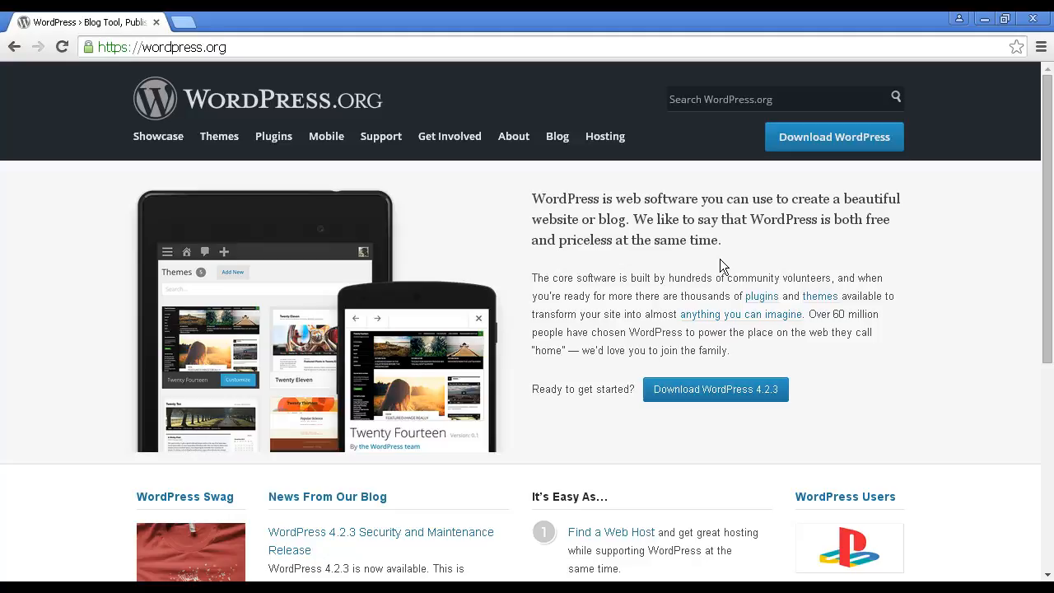
mouse_move(764, 253)
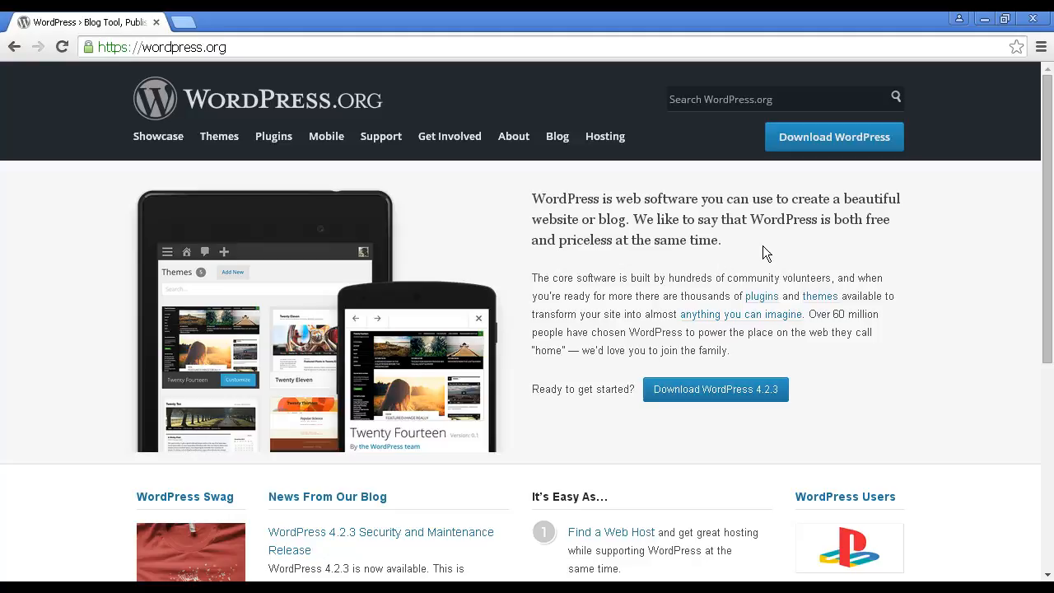
mouse_move(834, 137)
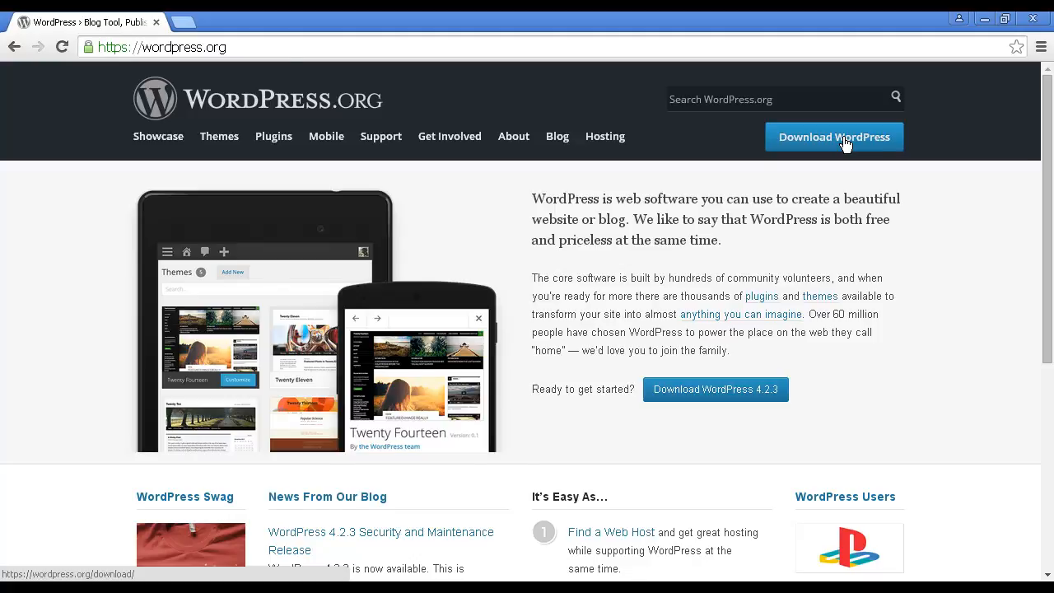
Download the WordPress 4.2.3 zip archive from the WordPress.org download page.
left_click(833, 137)
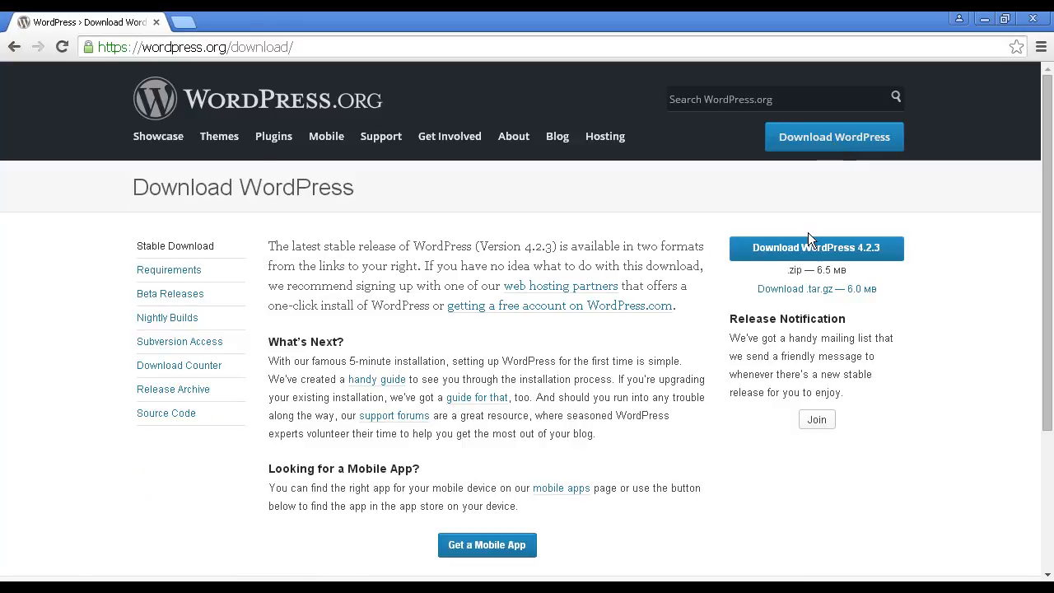
mouse_move(832, 260)
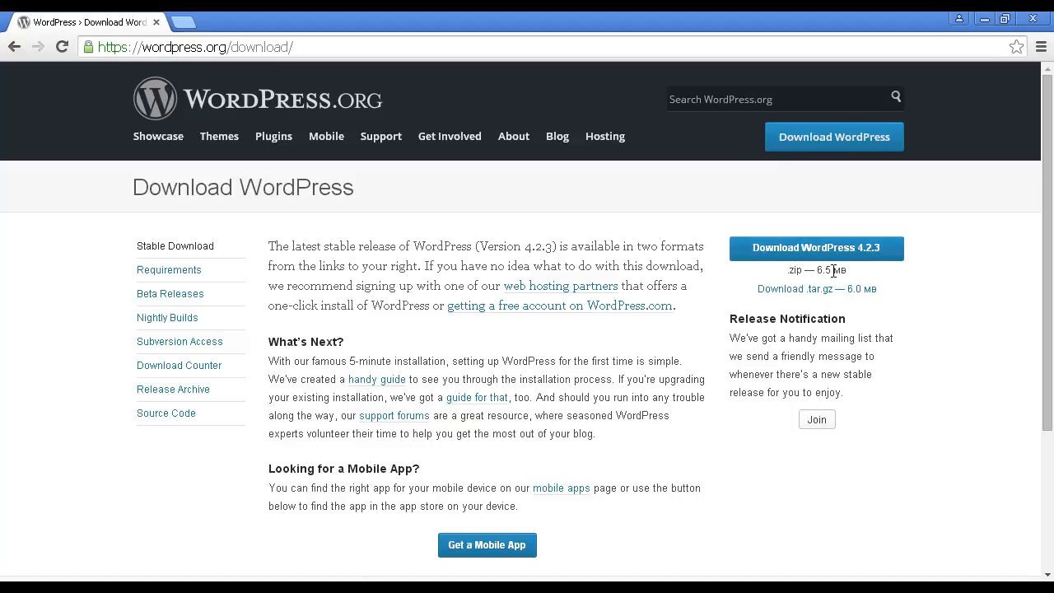
mouse_move(820, 304)
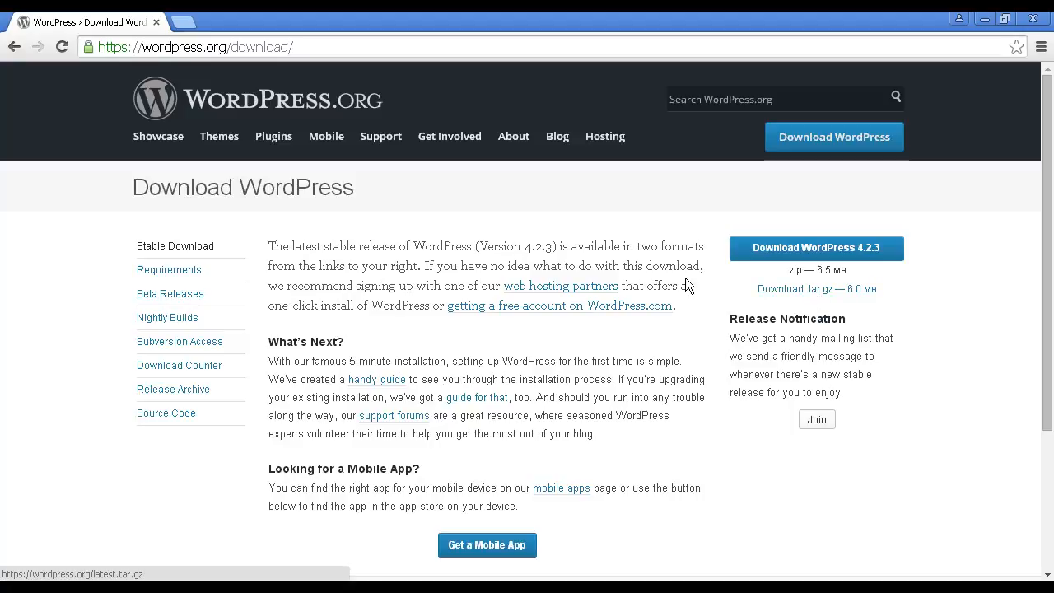
mouse_move(561, 488)
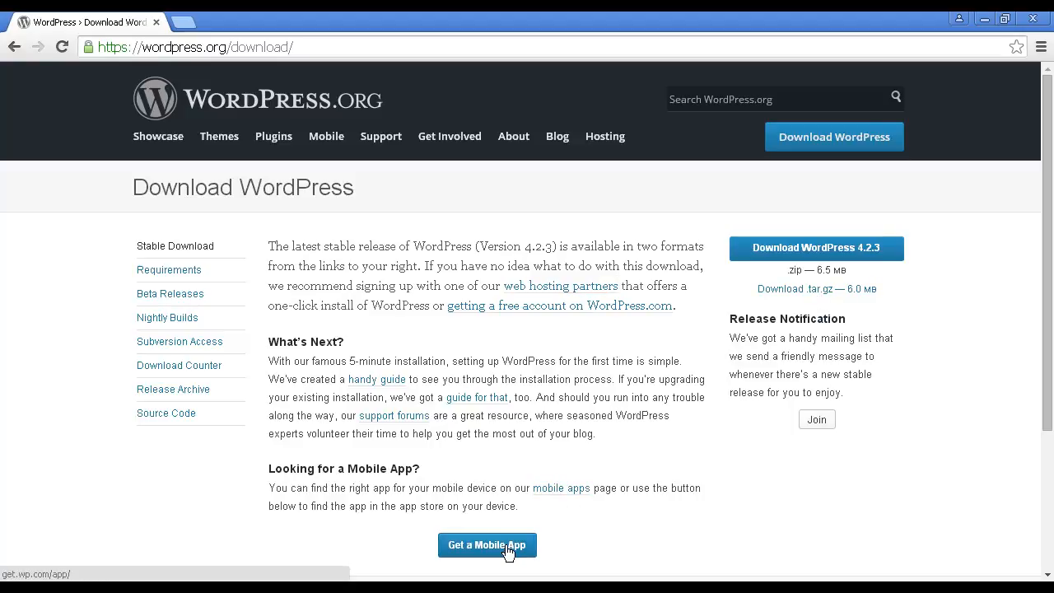
mouse_move(816, 247)
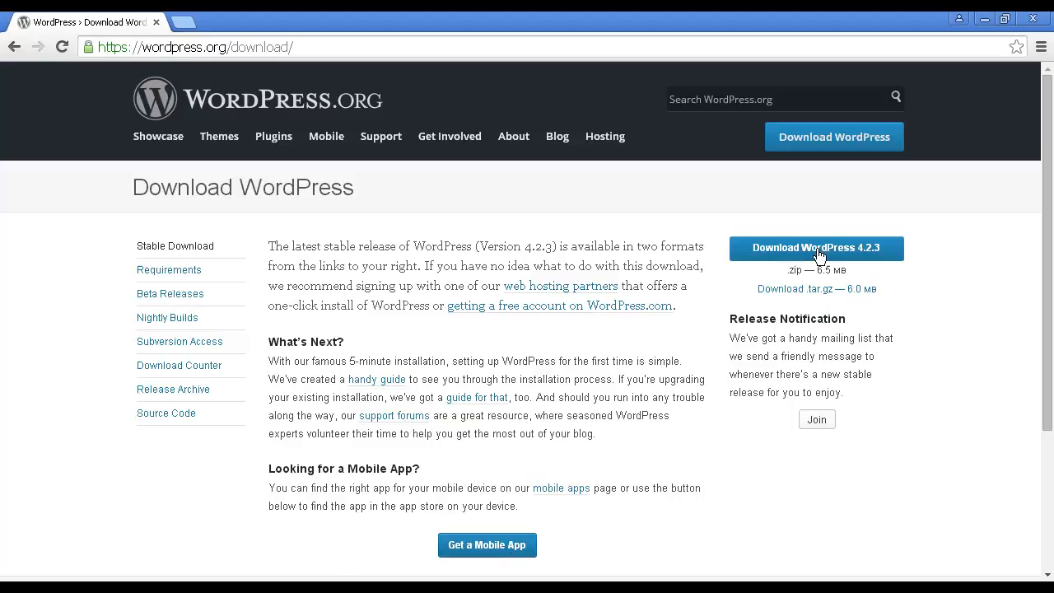
mouse_move(817, 247)
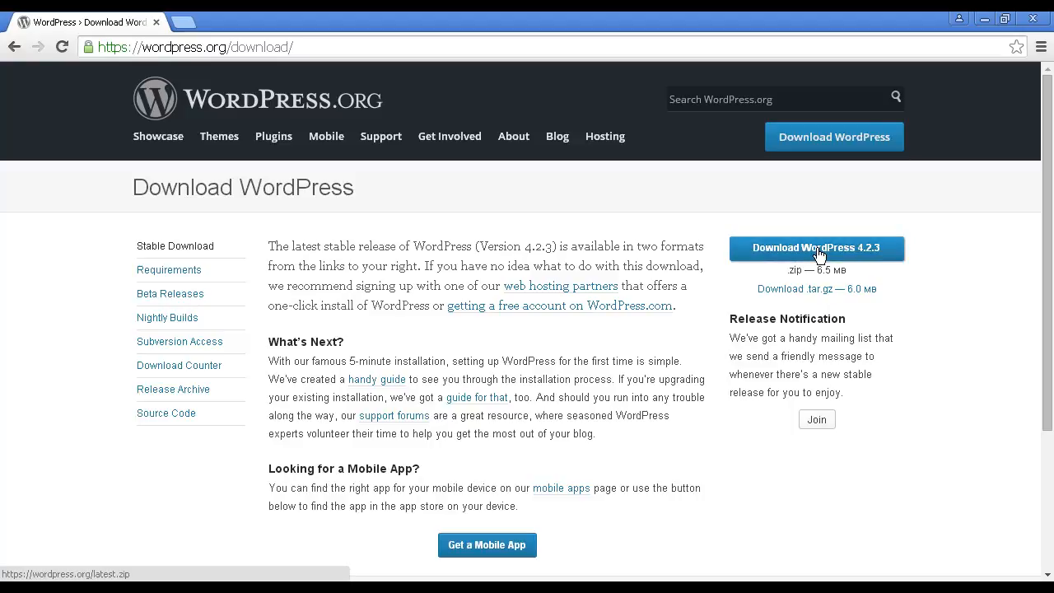
left_click(817, 247)
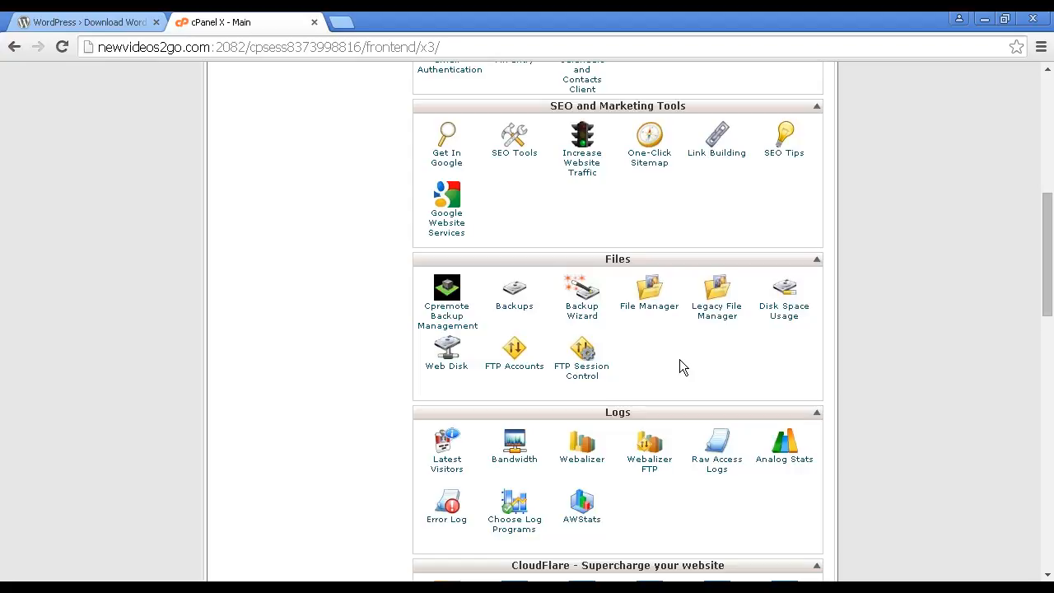
mouse_move(715, 312)
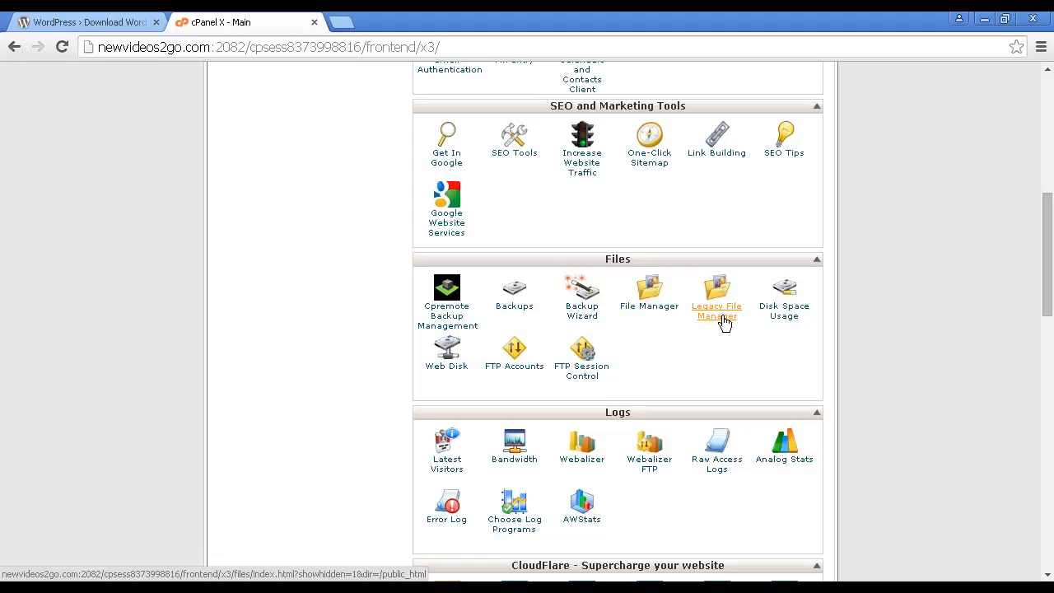
Start the Legacy File Manager, keeping Web Root (public_html/www) as the directory.
left_click(715, 297)
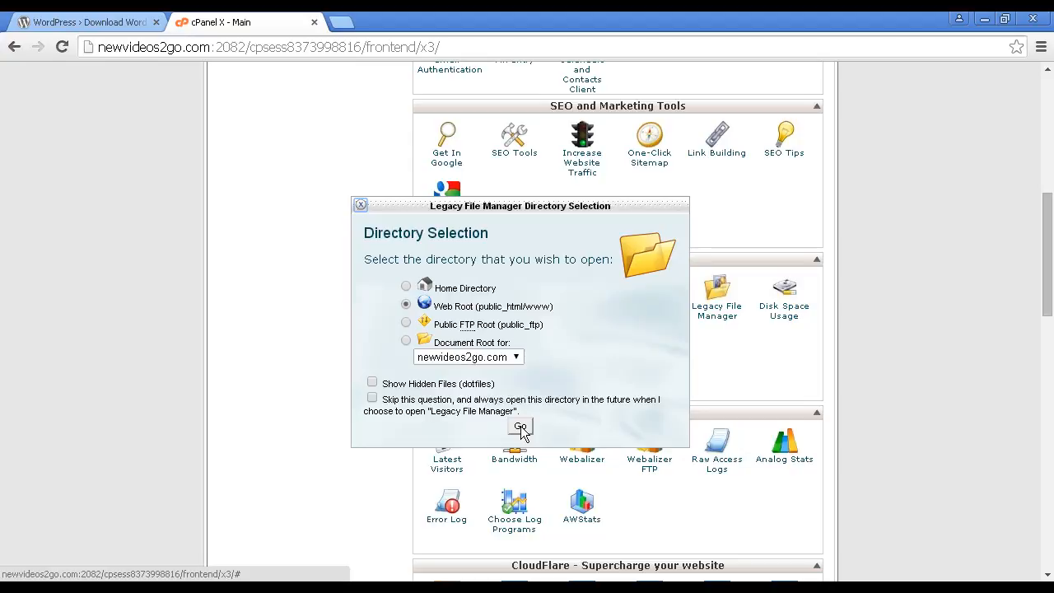
Extract wordpress-4.2.3.zip into the public_html web root.
left_click(520, 429)
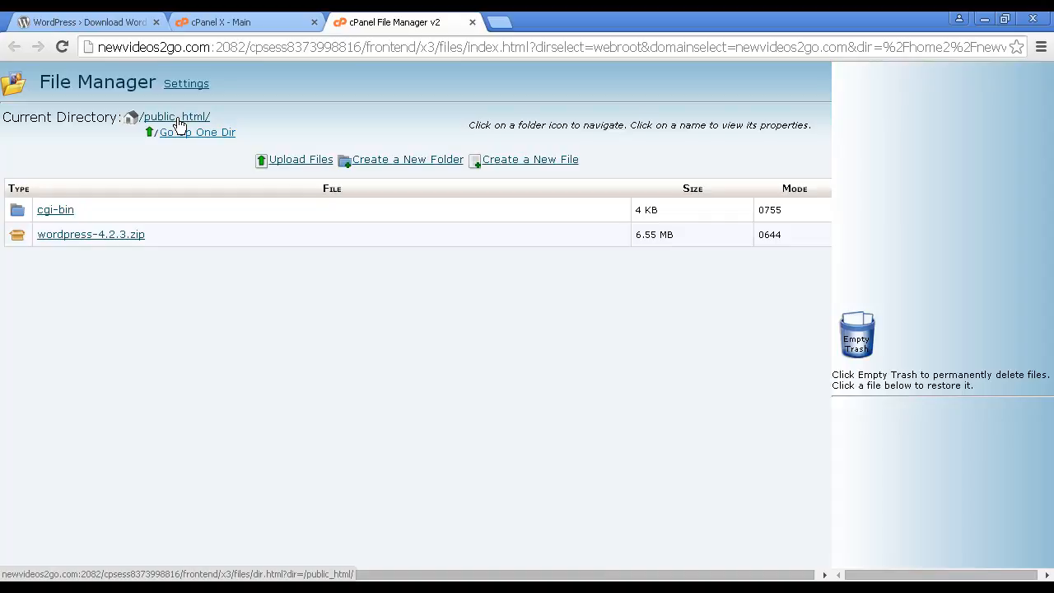
mouse_move(139, 243)
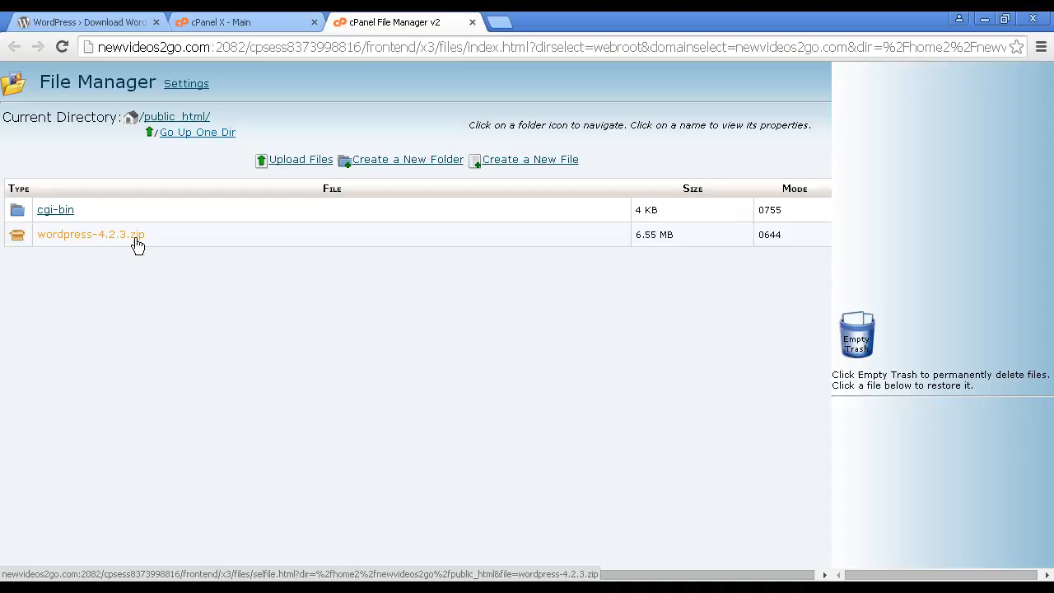
mouse_move(135, 242)
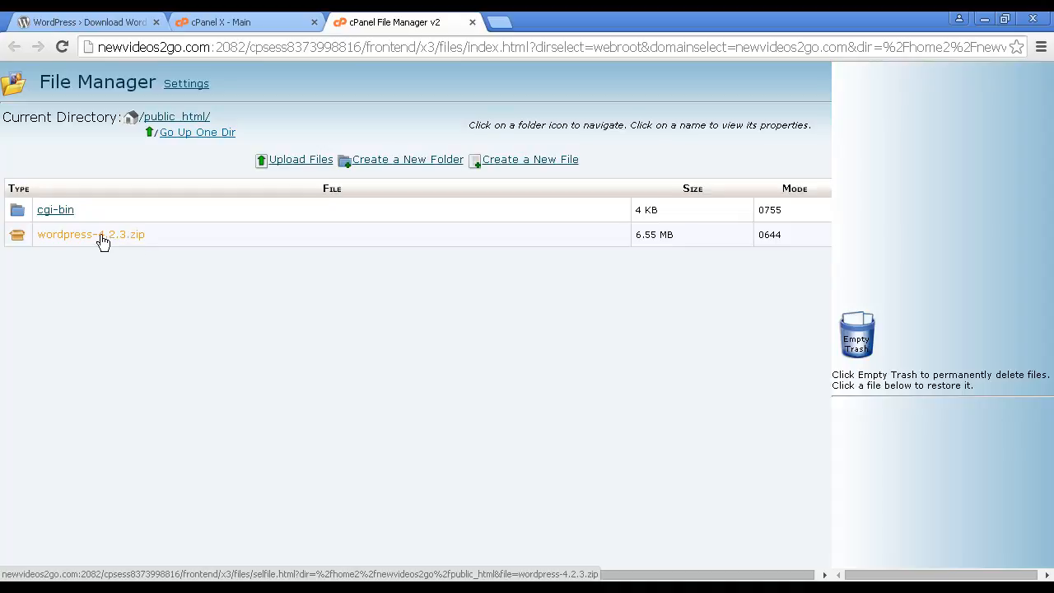
left_click(91, 234)
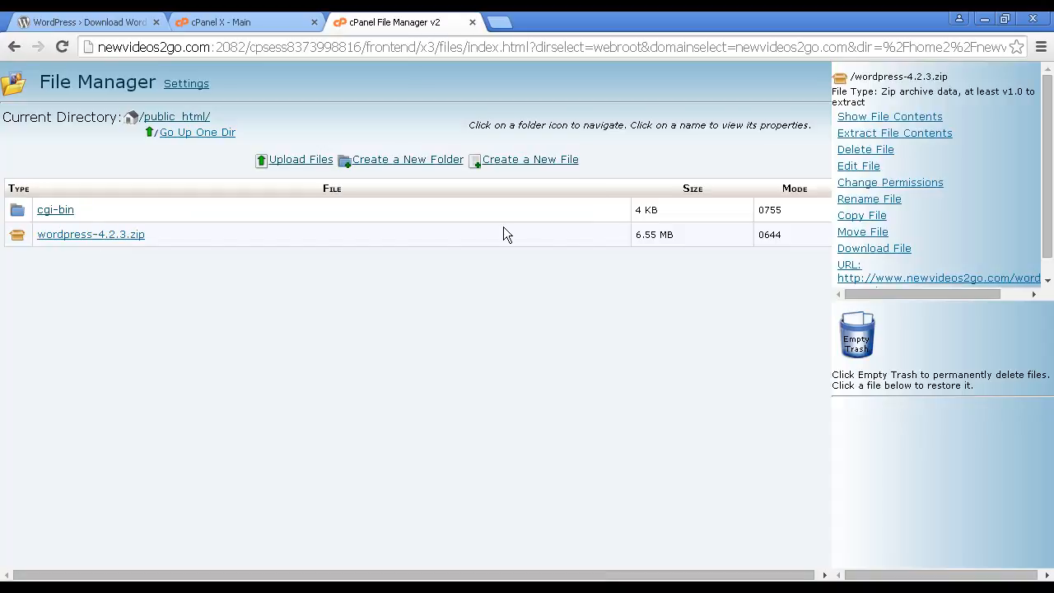
mouse_move(896, 132)
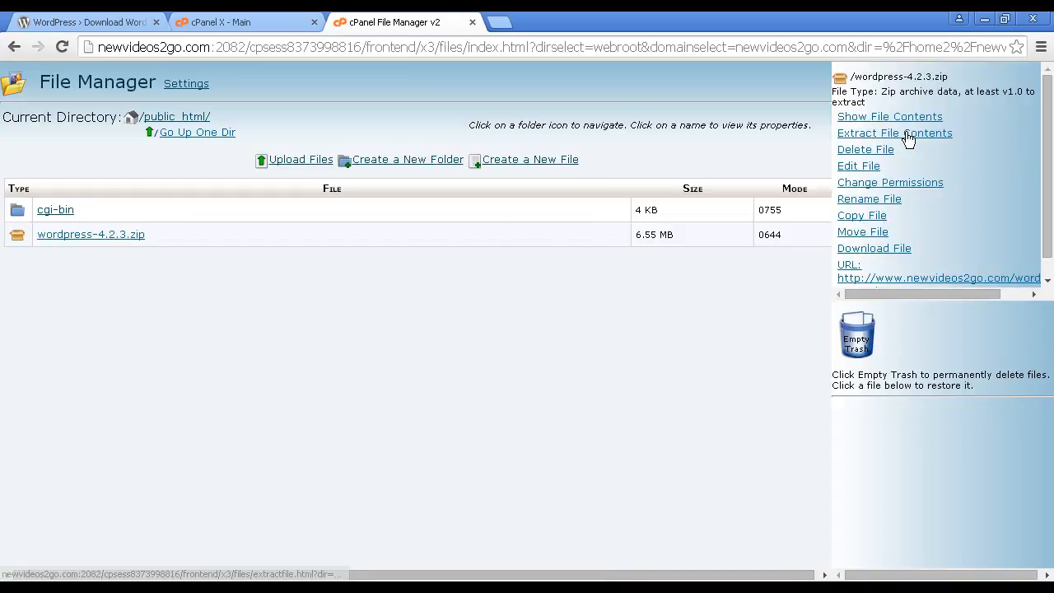
mouse_move(894, 132)
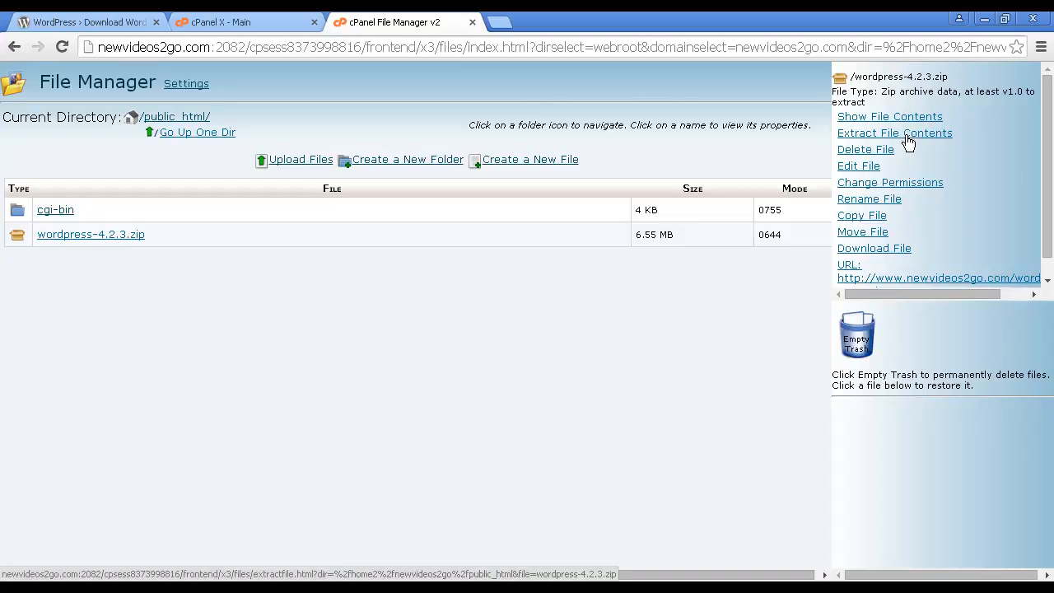
left_click(895, 132)
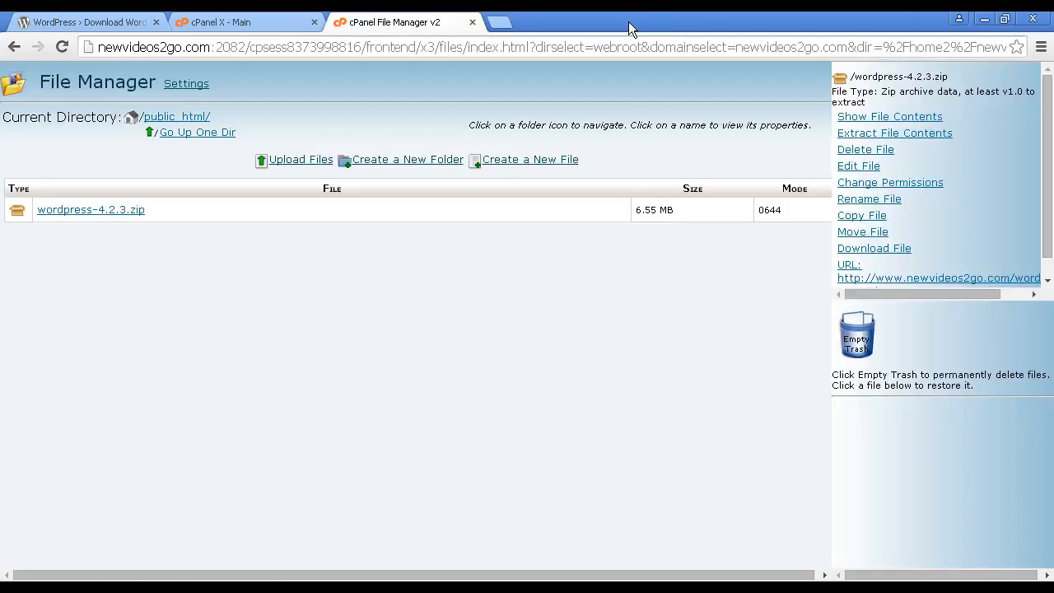
mouse_move(89, 53)
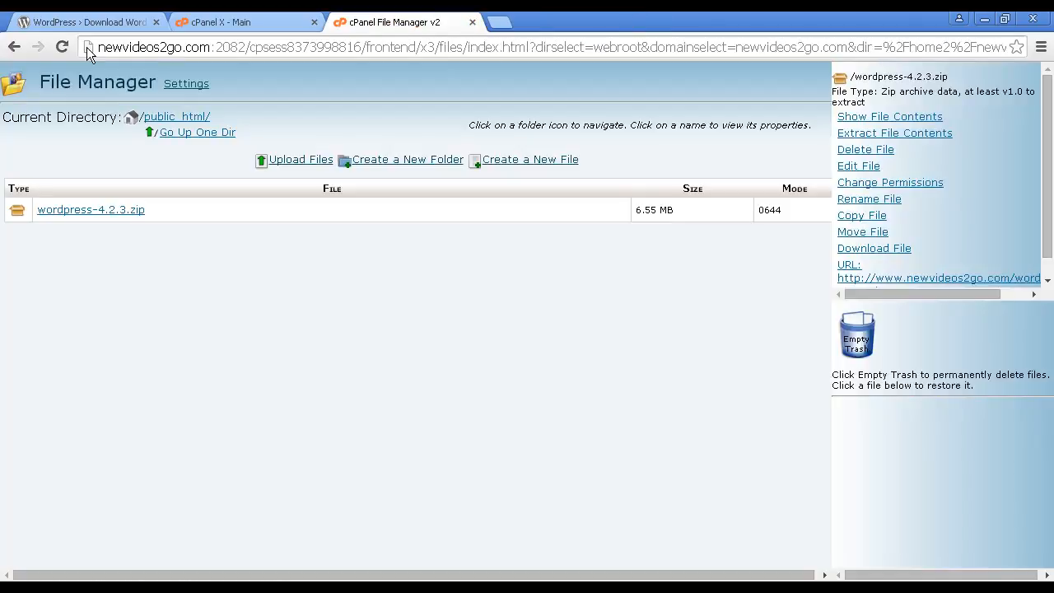
Navigate to public_html/wordpress/wp-admin and select install.php to show its details and URL.
left_click(63, 46)
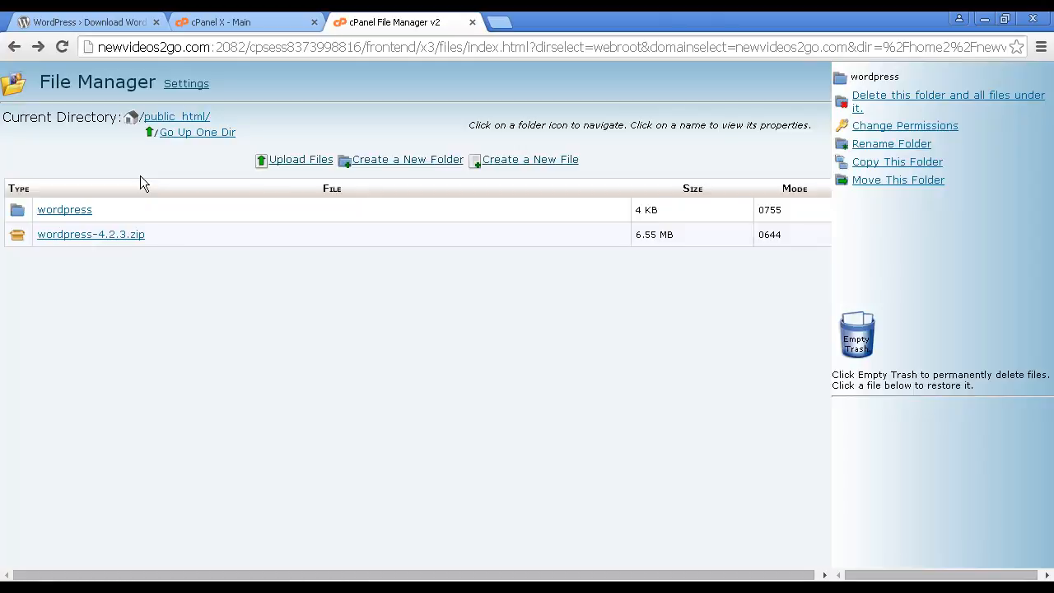
mouse_move(64, 209)
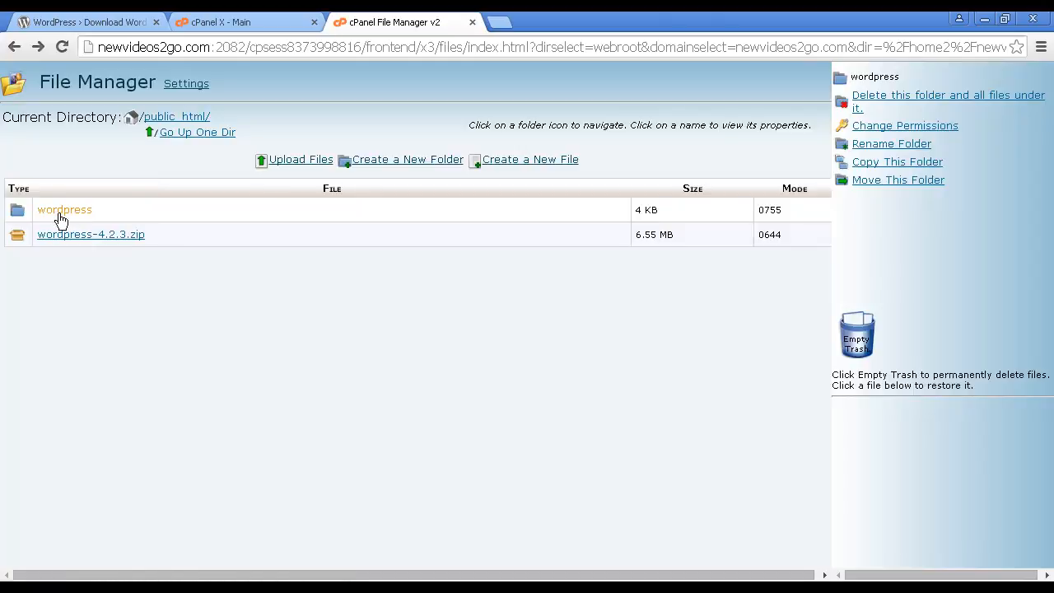
mouse_move(64, 210)
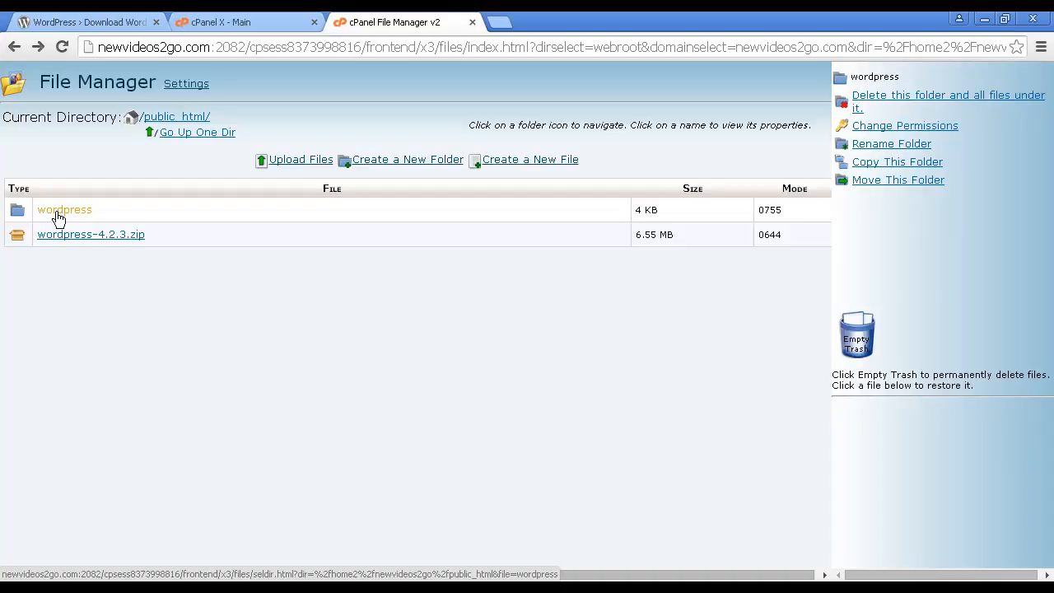
mouse_move(81, 217)
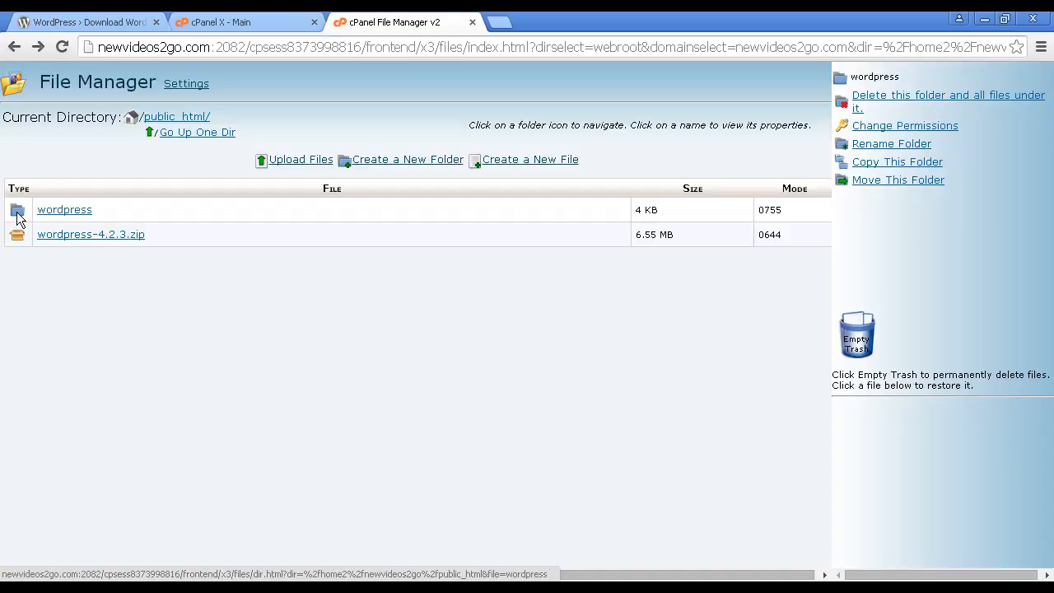
left_click(16, 209)
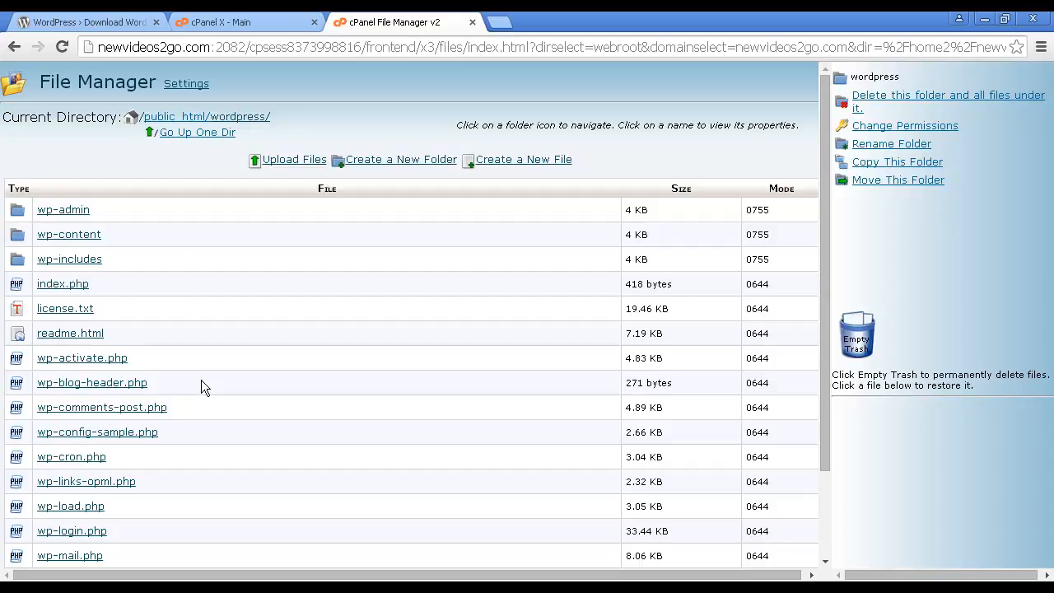
mouse_move(132, 281)
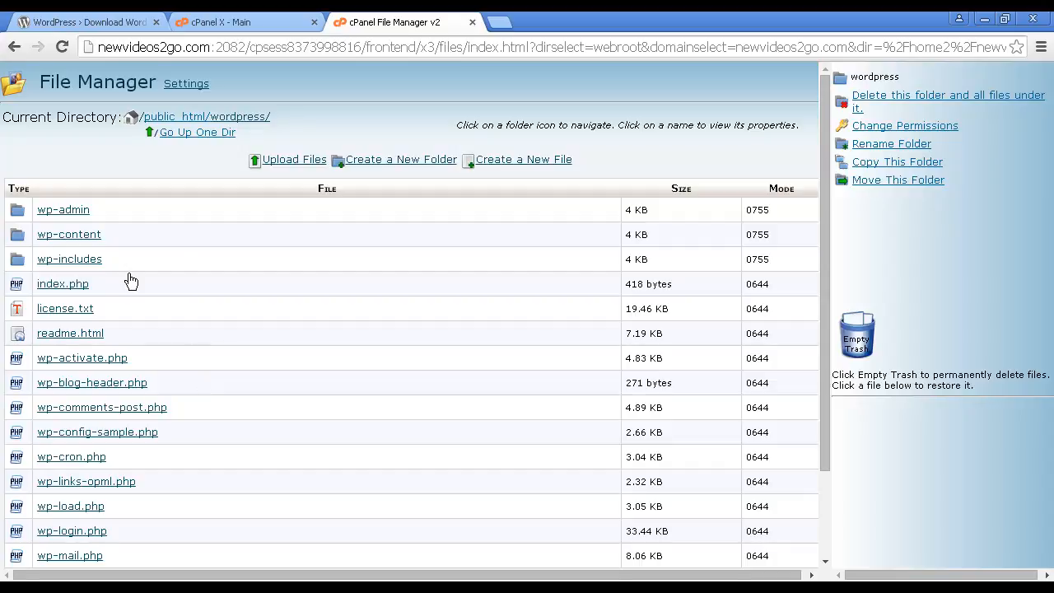
mouse_move(168, 119)
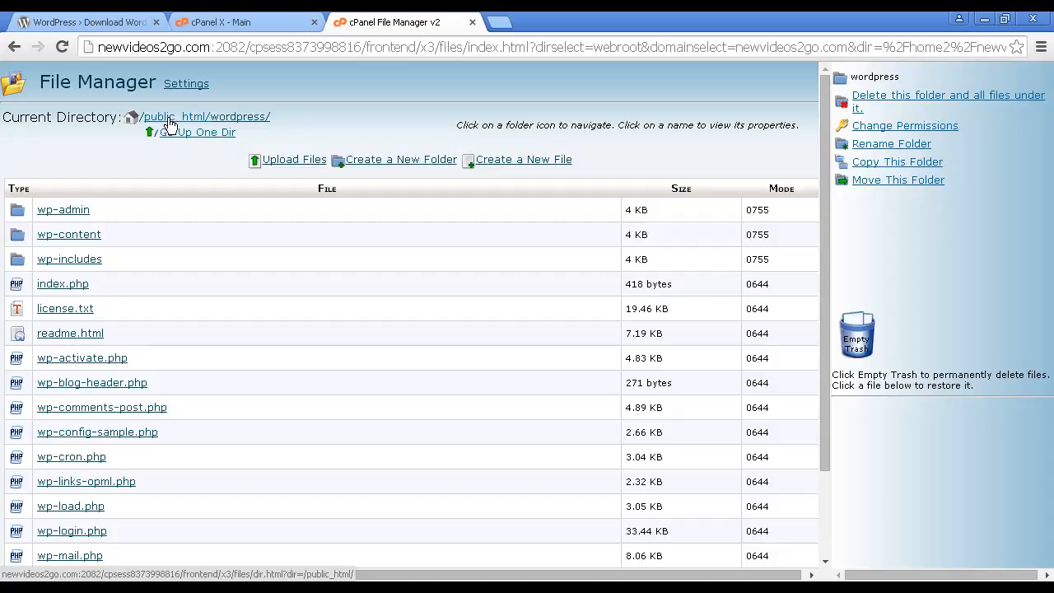
mouse_move(108, 234)
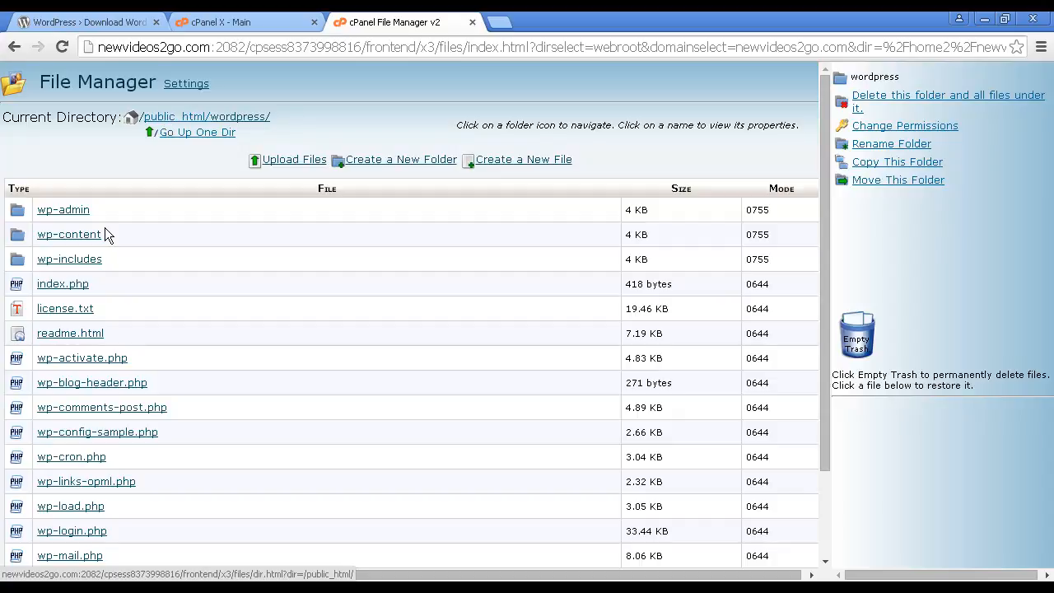
mouse_move(63, 210)
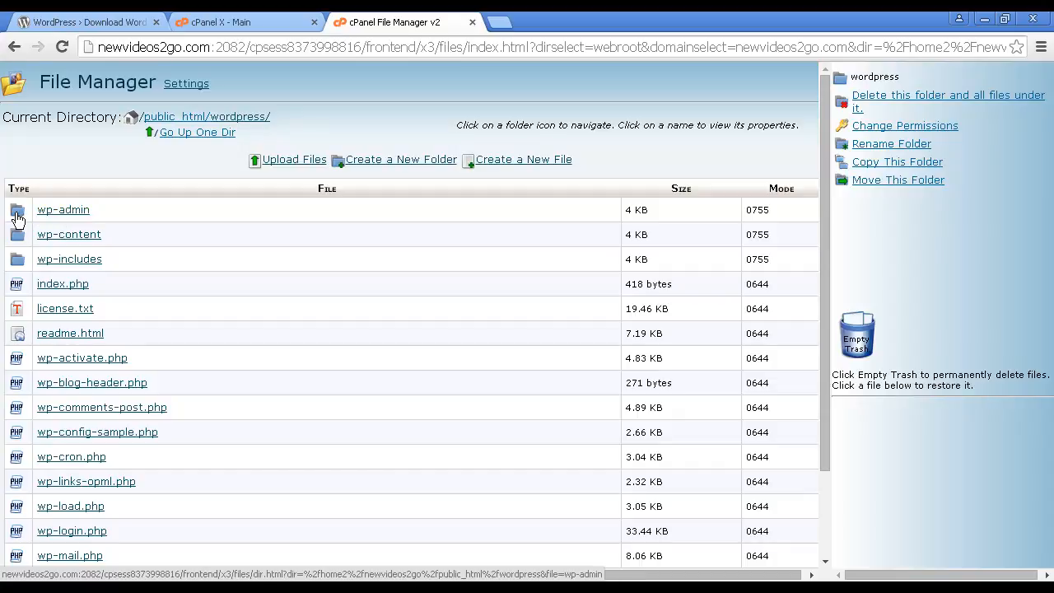
left_click(17, 211)
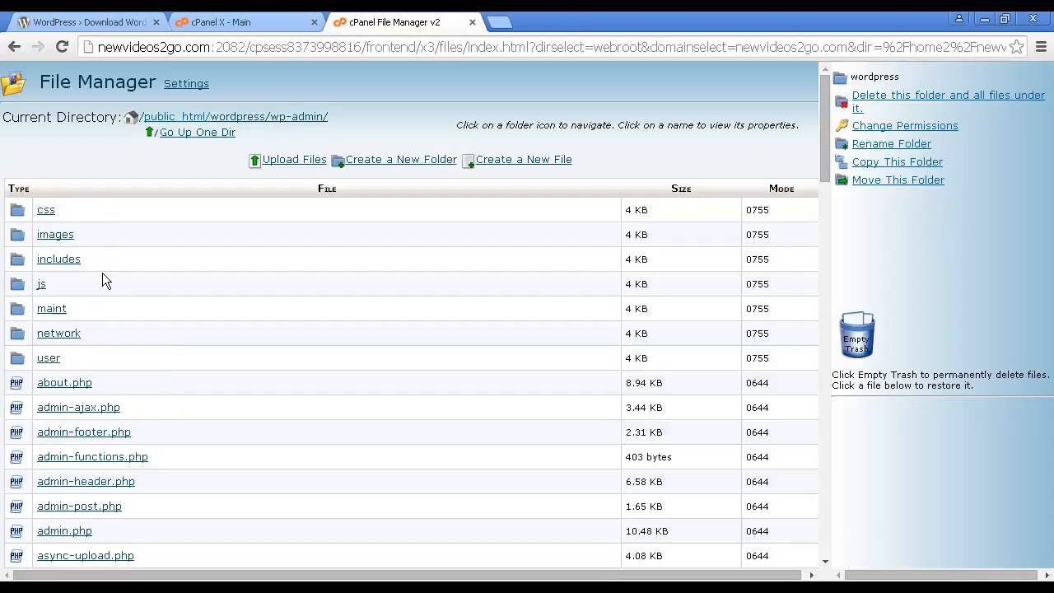
scroll("down", 3)
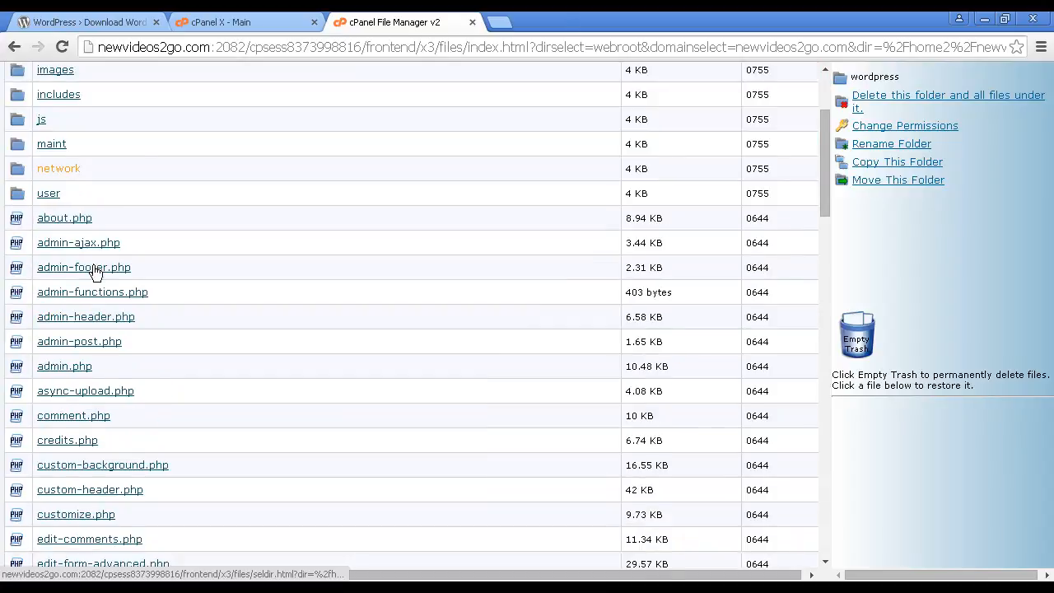
scroll("down", 3)
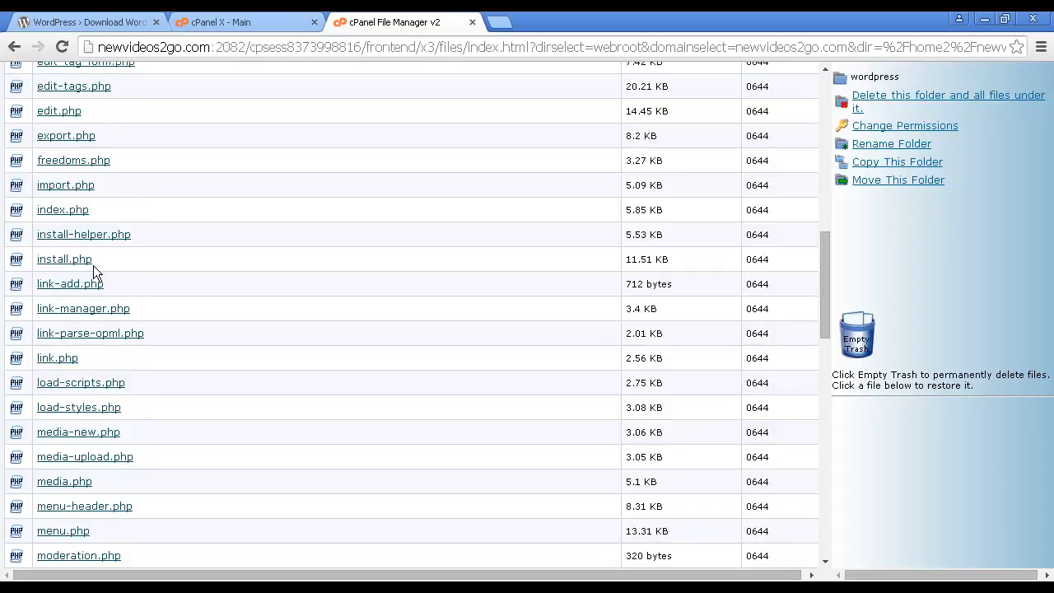
mouse_move(70, 183)
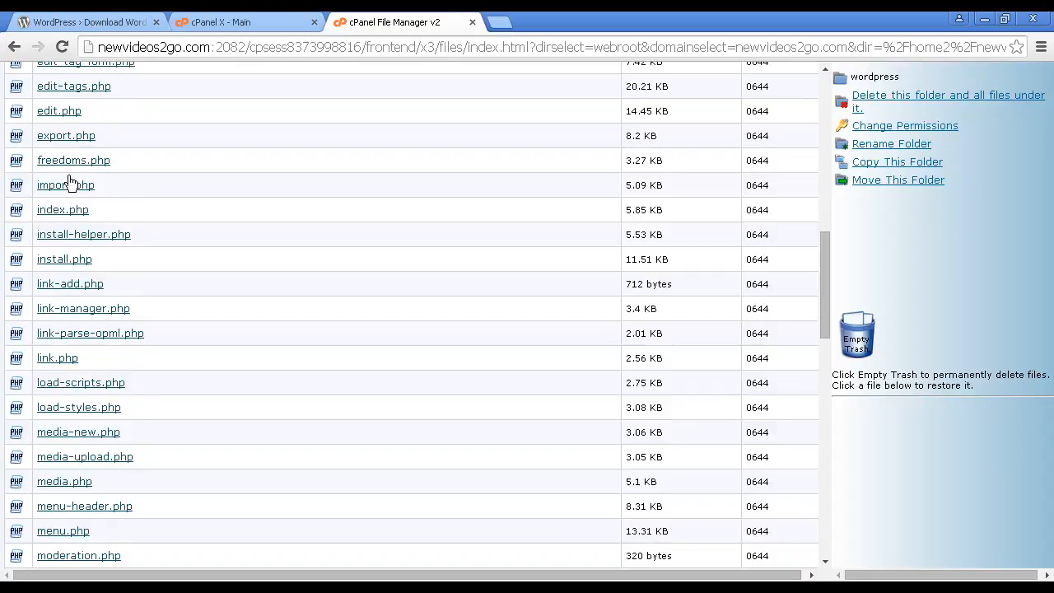
mouse_move(65, 258)
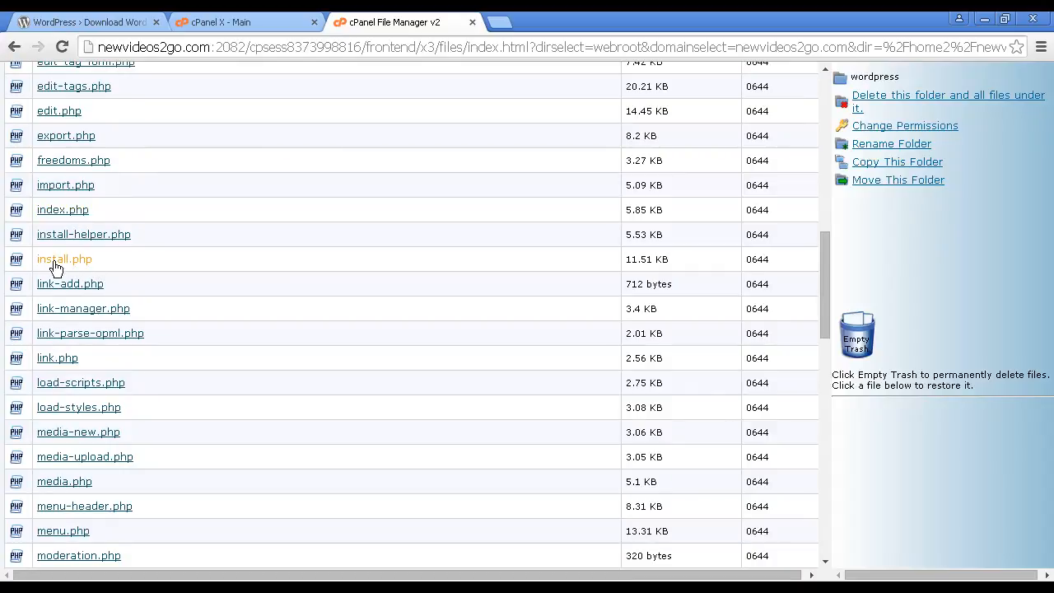
left_click(64, 258)
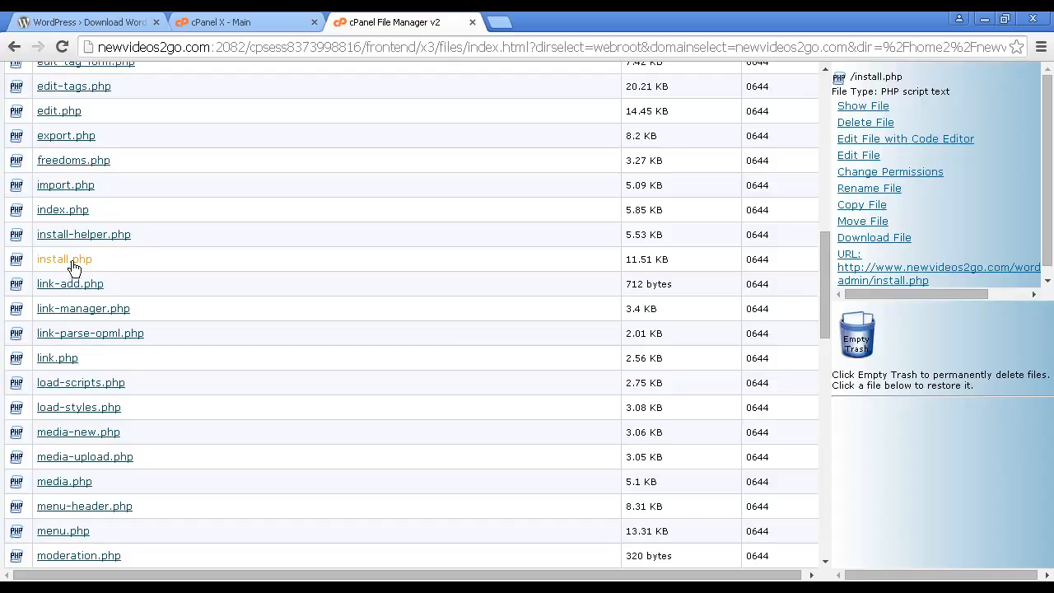
mouse_move(303, 282)
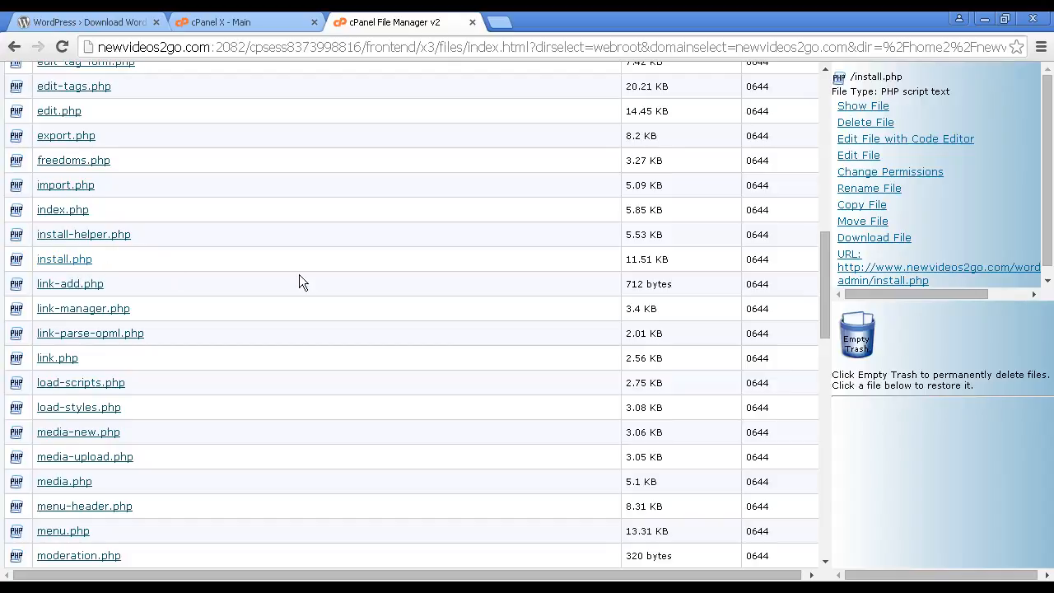
mouse_move(741, 244)
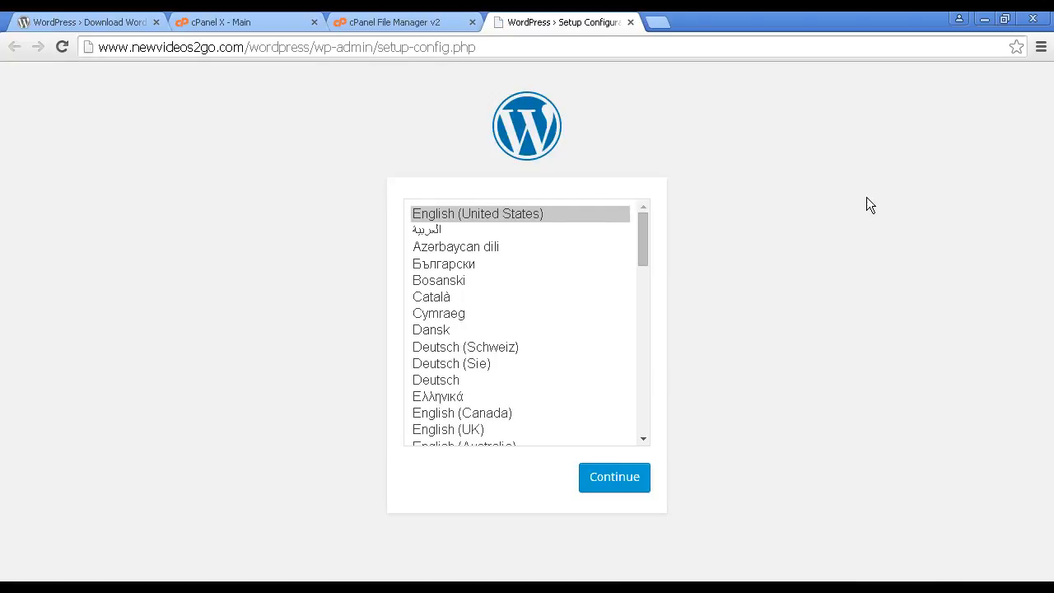
mouse_move(856, 206)
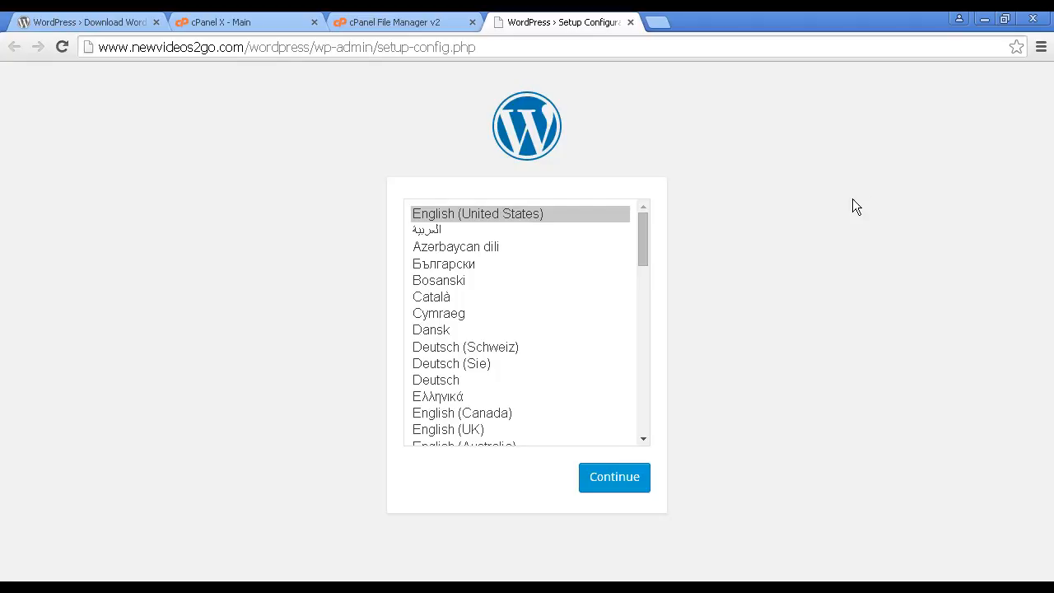
mouse_move(521, 229)
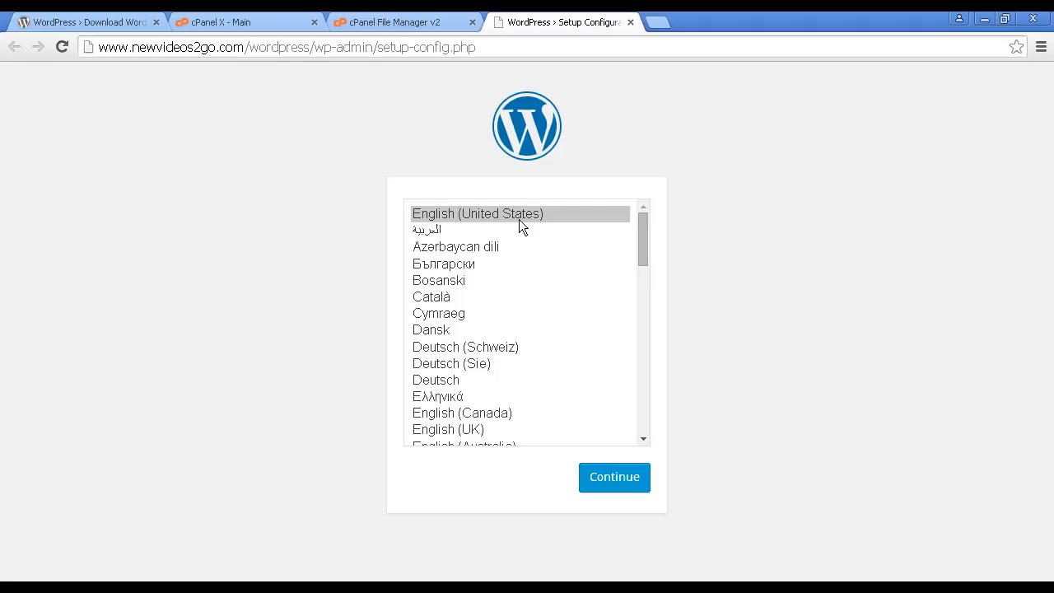
mouse_move(644, 230)
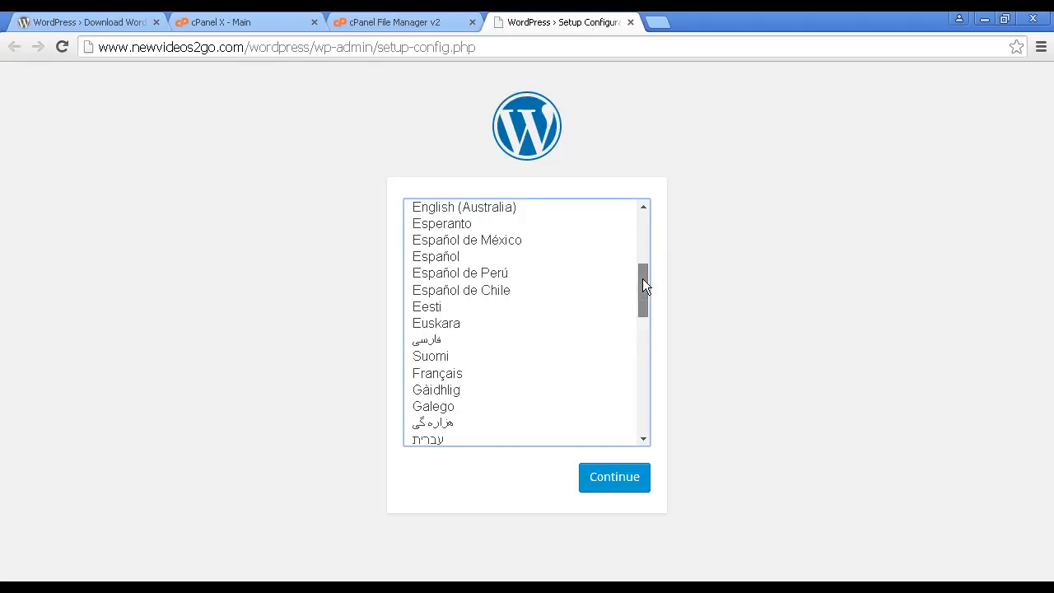
Continue the WordPress setup with English (United States) as the language.
scroll("down", 3)
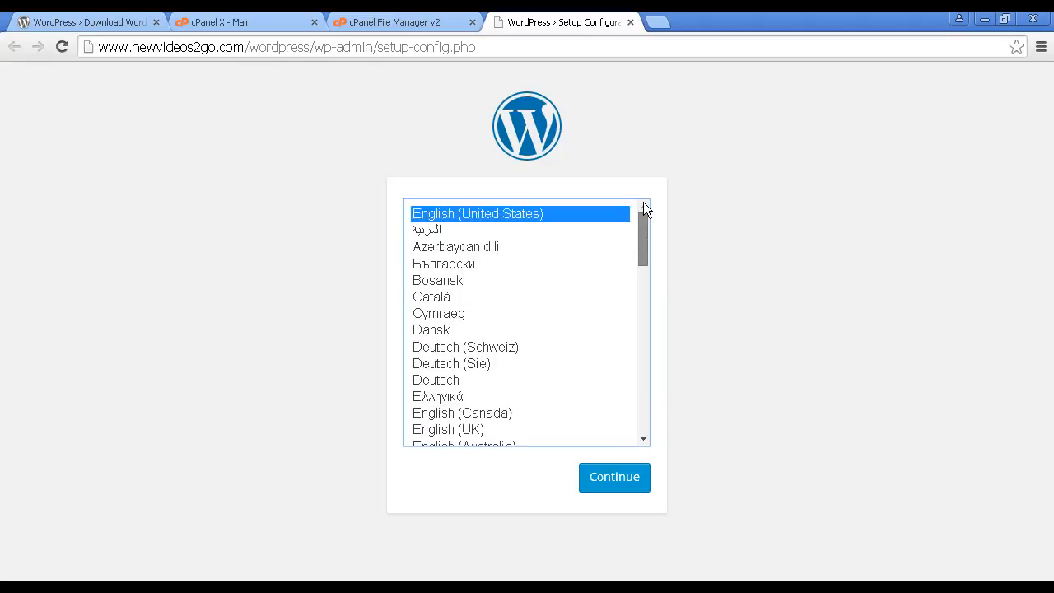
mouse_move(614, 478)
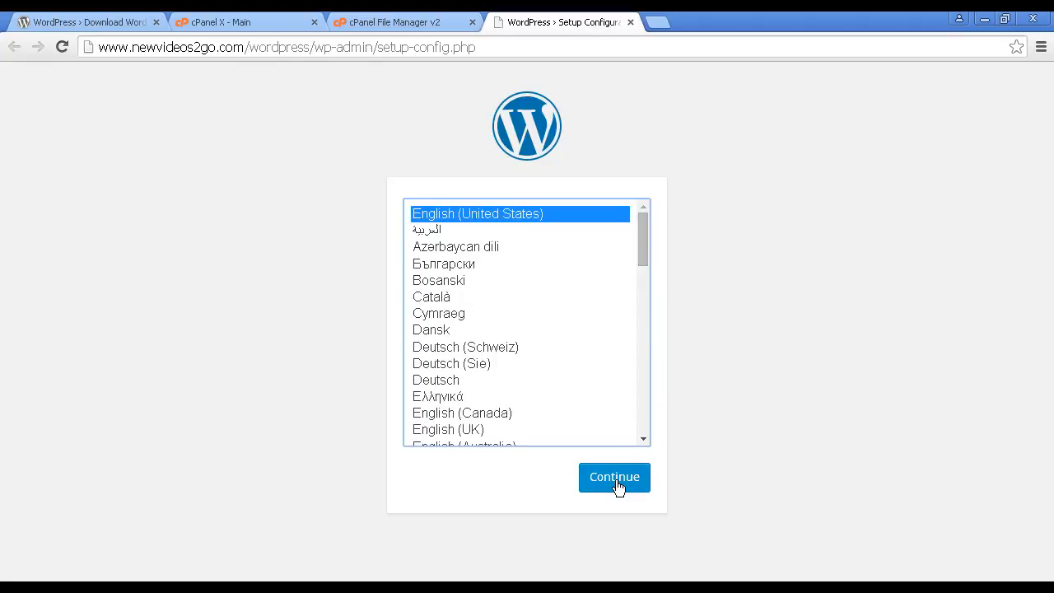
left_click(612, 478)
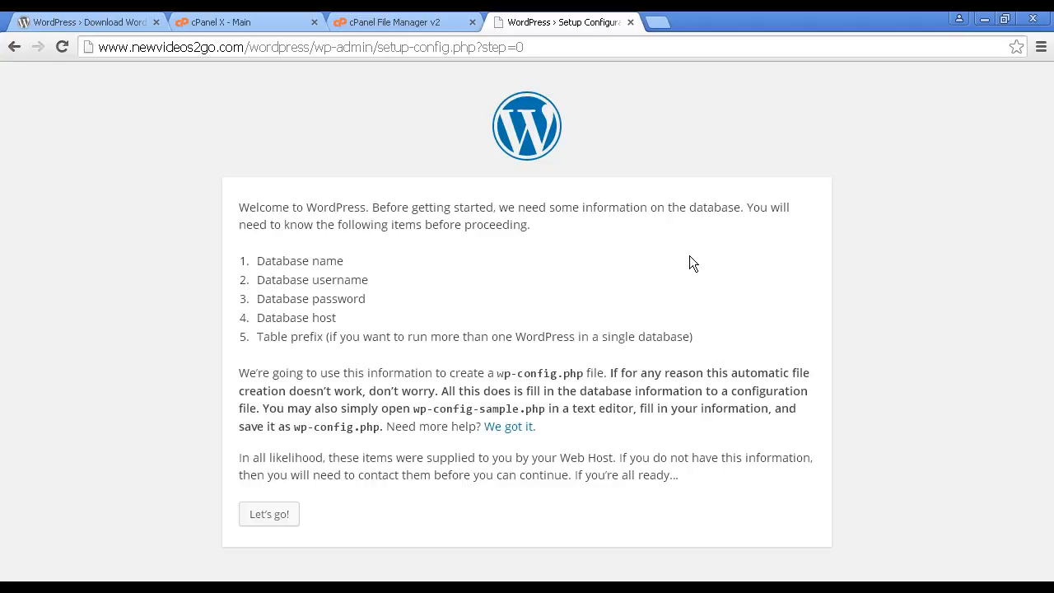
mouse_move(498, 284)
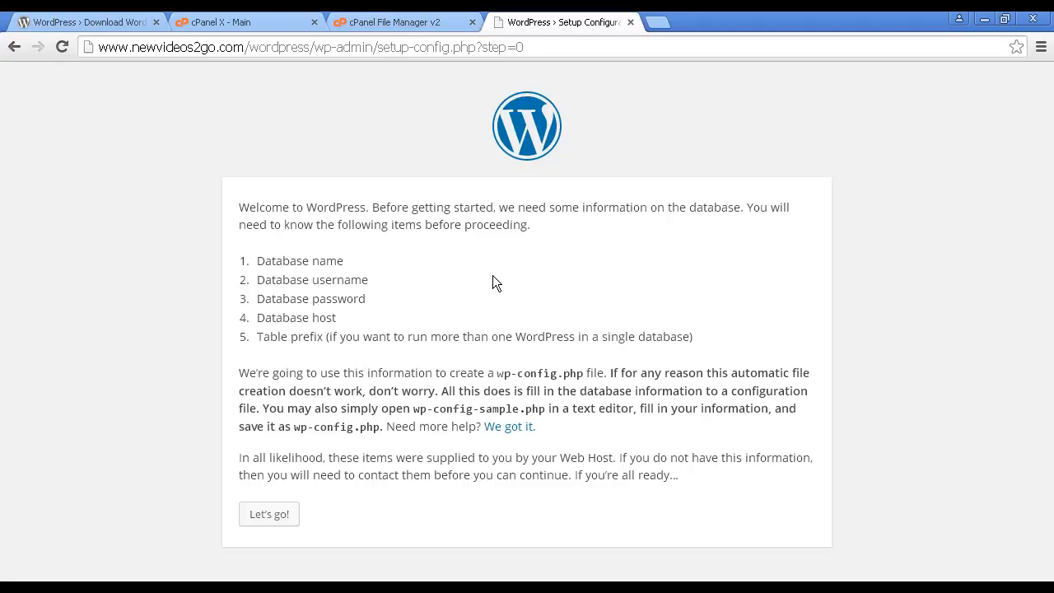
mouse_move(359, 295)
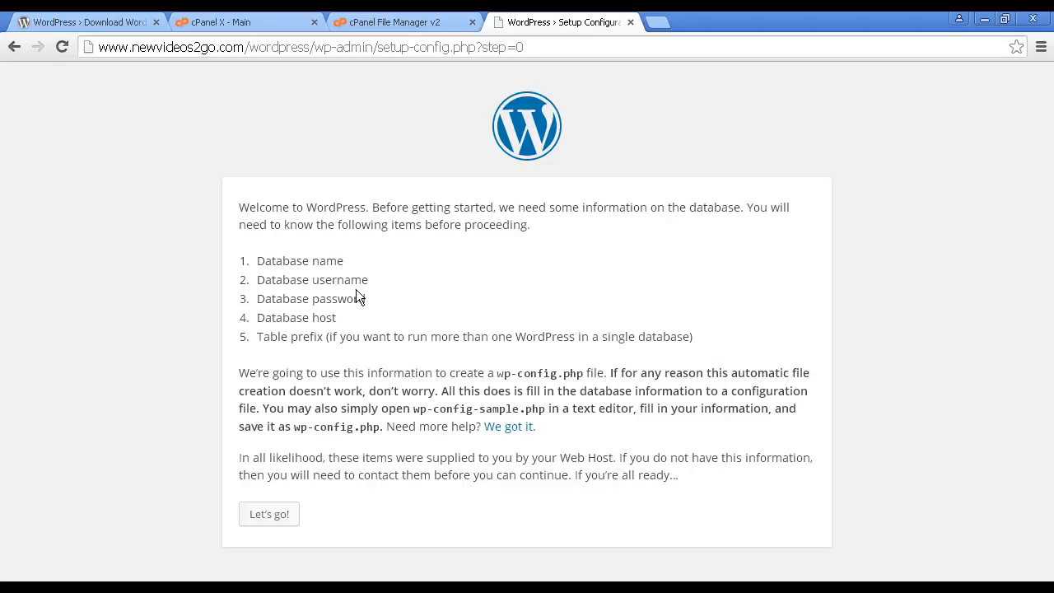
mouse_move(361, 315)
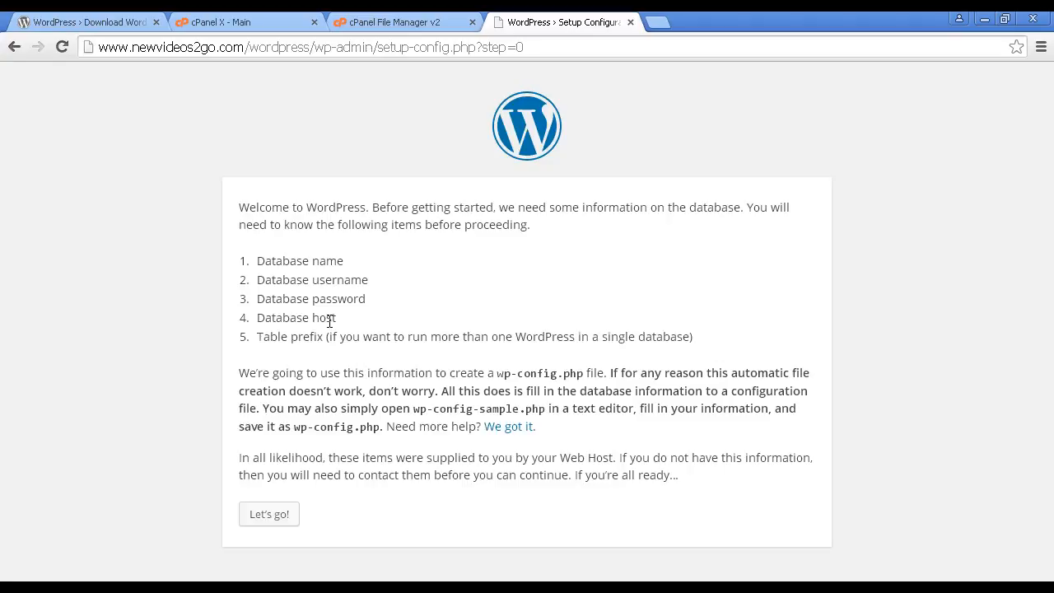
mouse_move(326, 353)
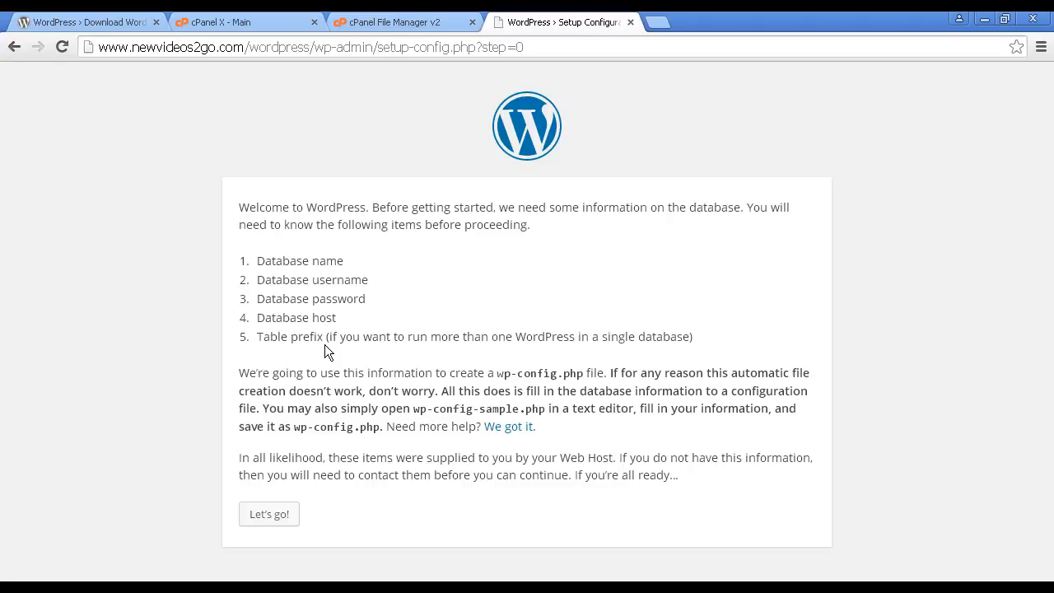
mouse_move(251, 20)
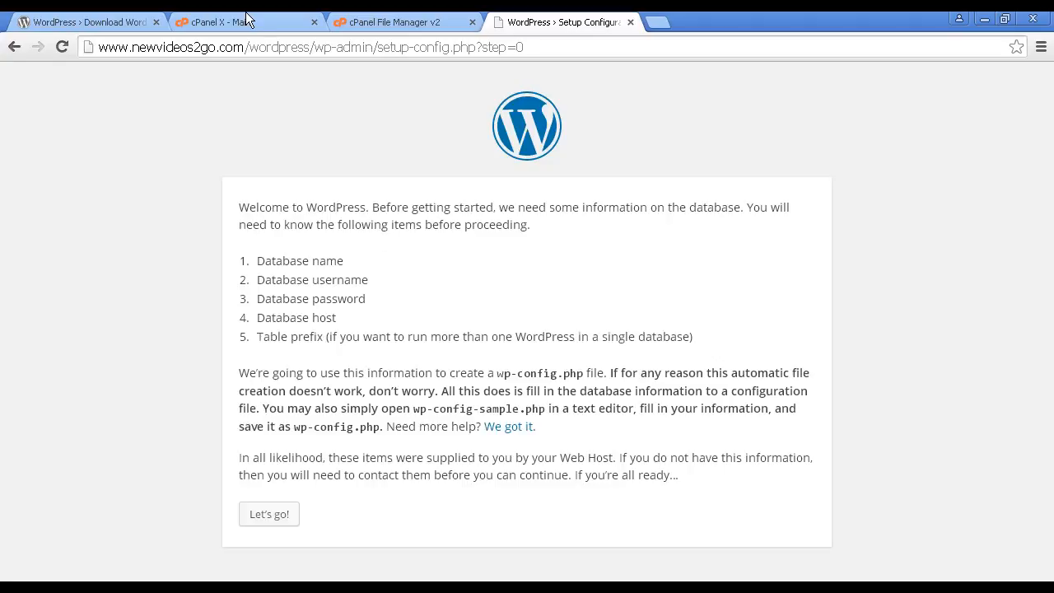
mouse_move(239, 24)
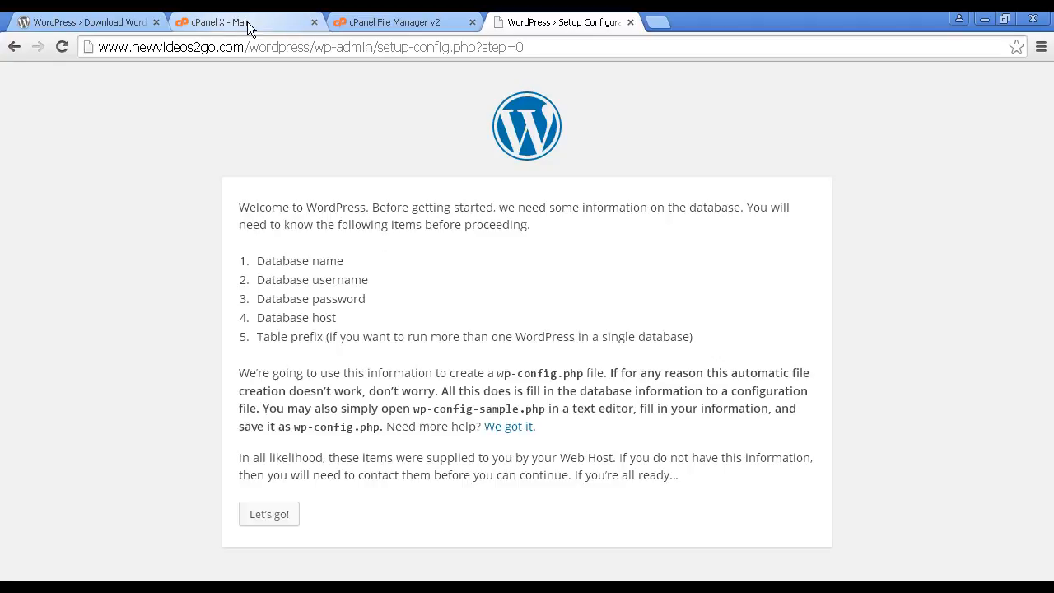
Return to the cPanel main page and scroll to the Databases section.
left_click(239, 23)
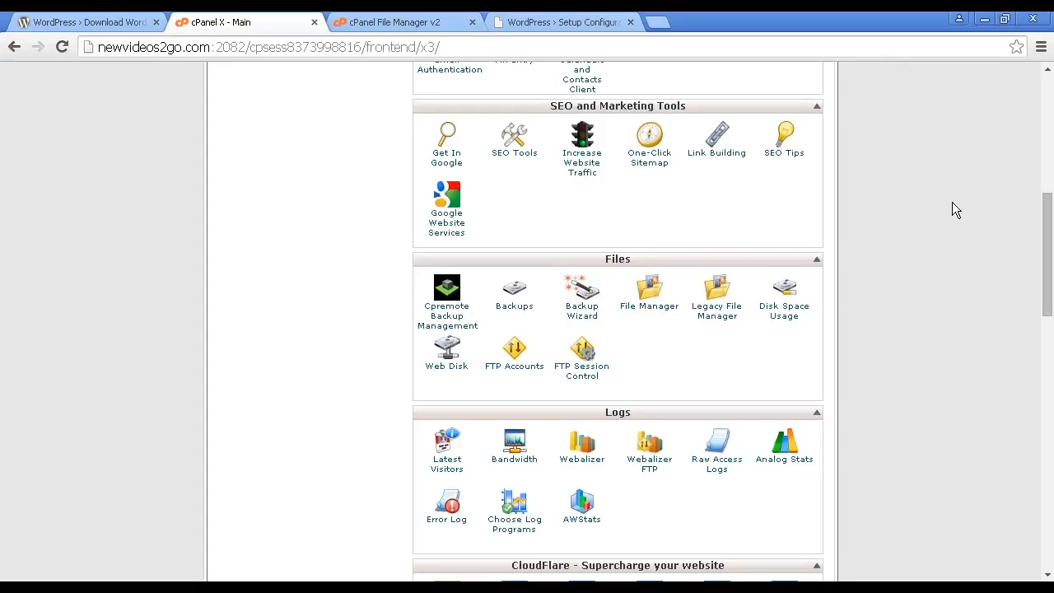
scroll("up", 3)
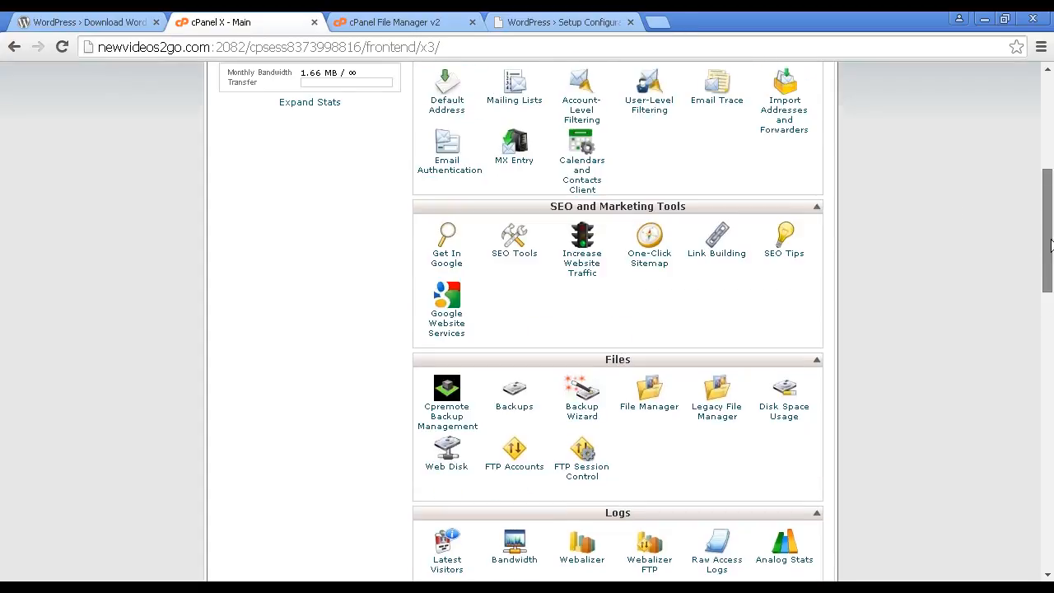
scroll("up", 3)
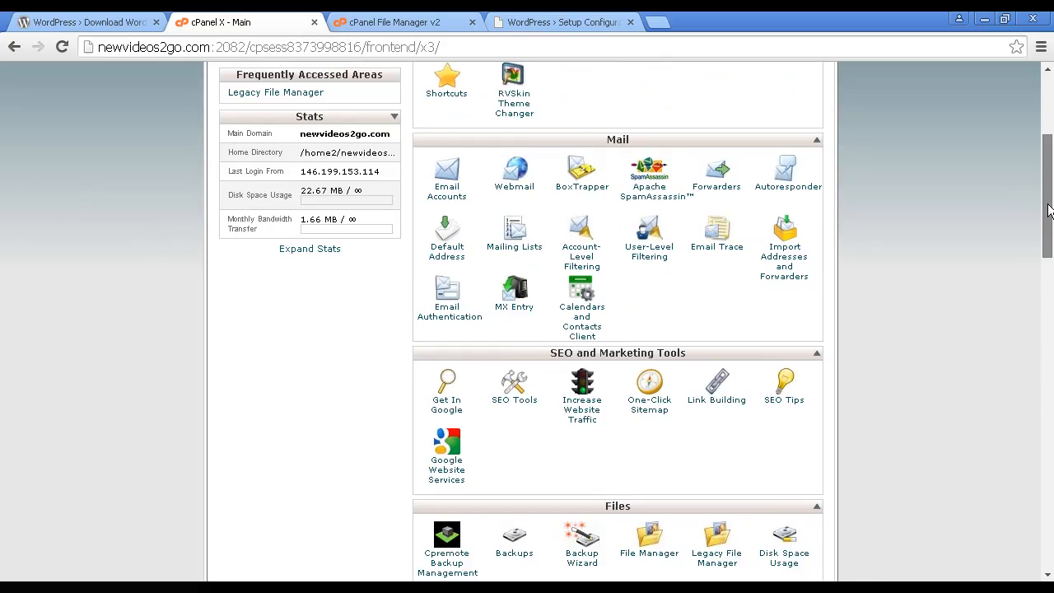
scroll("up", 3)
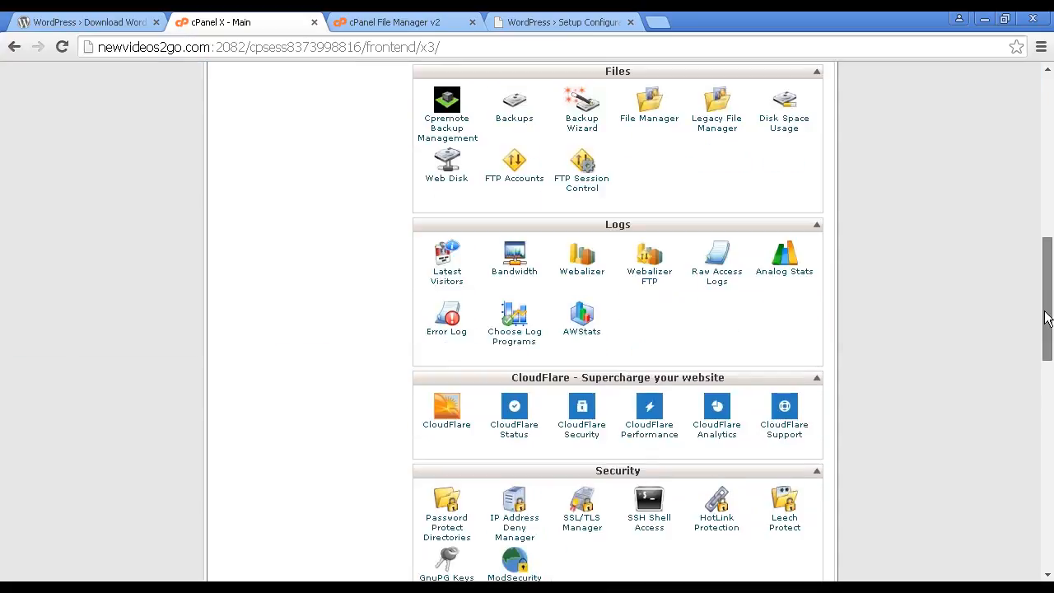
scroll("down", 3)
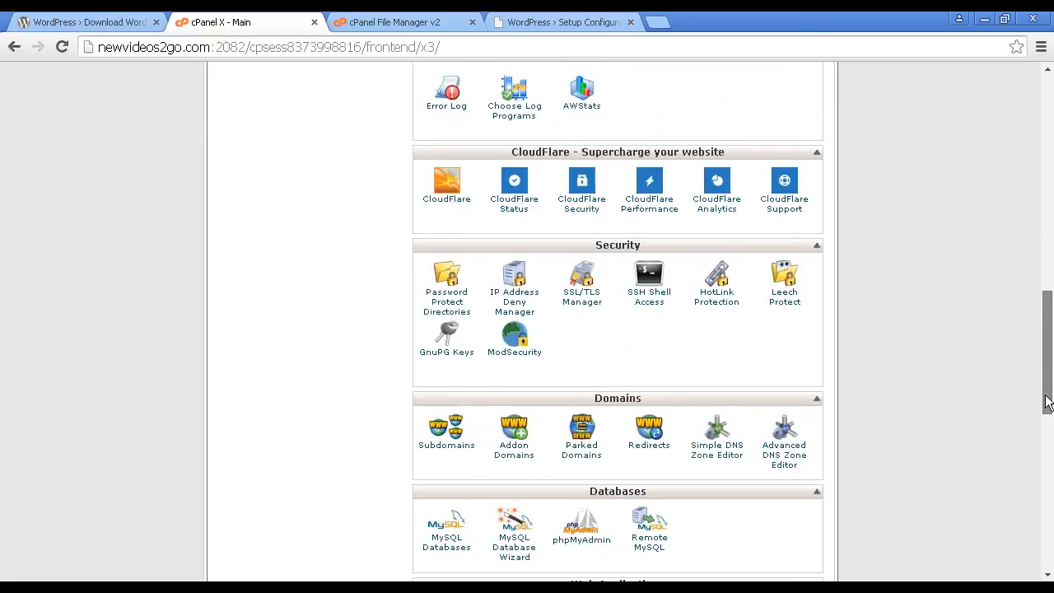
scroll("down", 3)
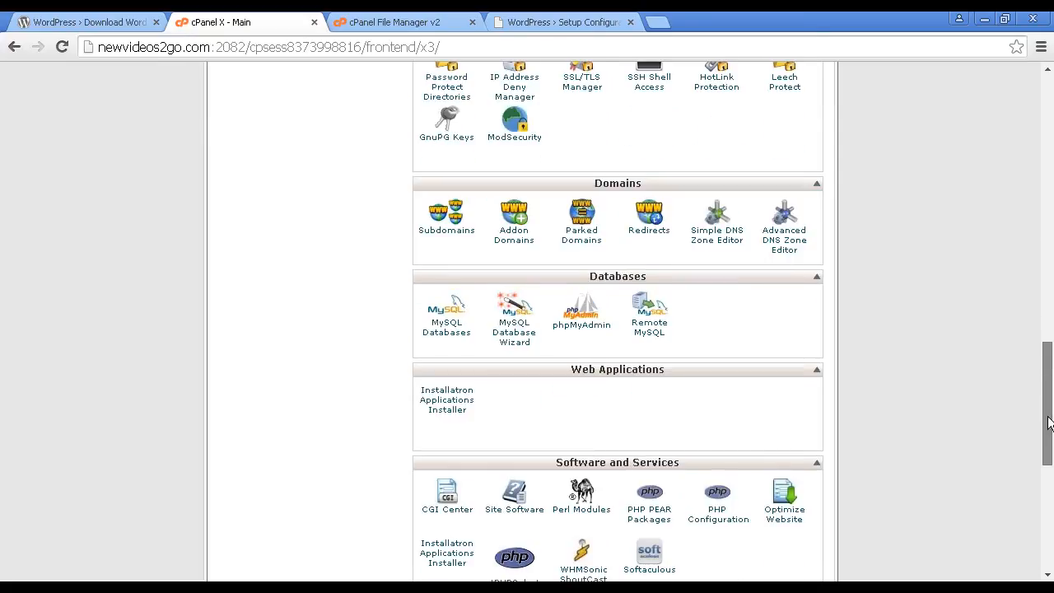
scroll("down", 3)
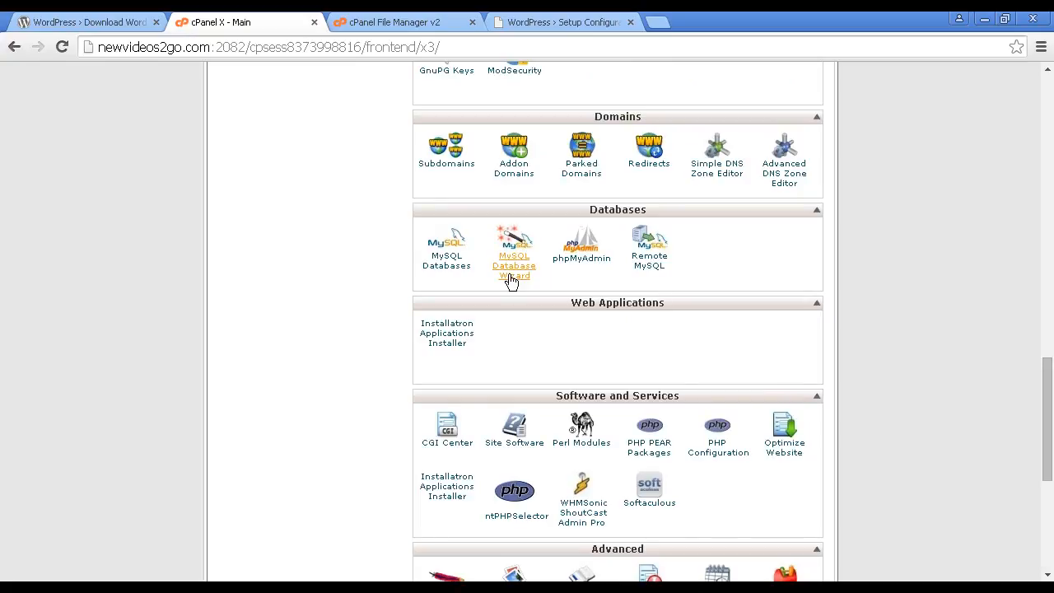
mouse_move(514, 283)
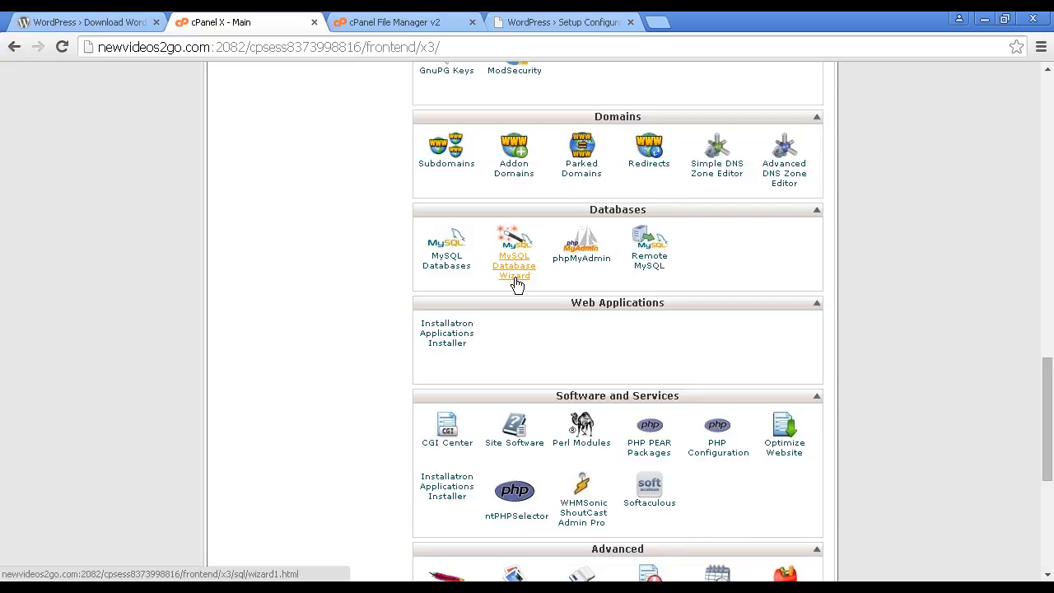
Create the newvideo_wordpress database in the MySQL wizard and enter user admin with its password.
left_click(514, 265)
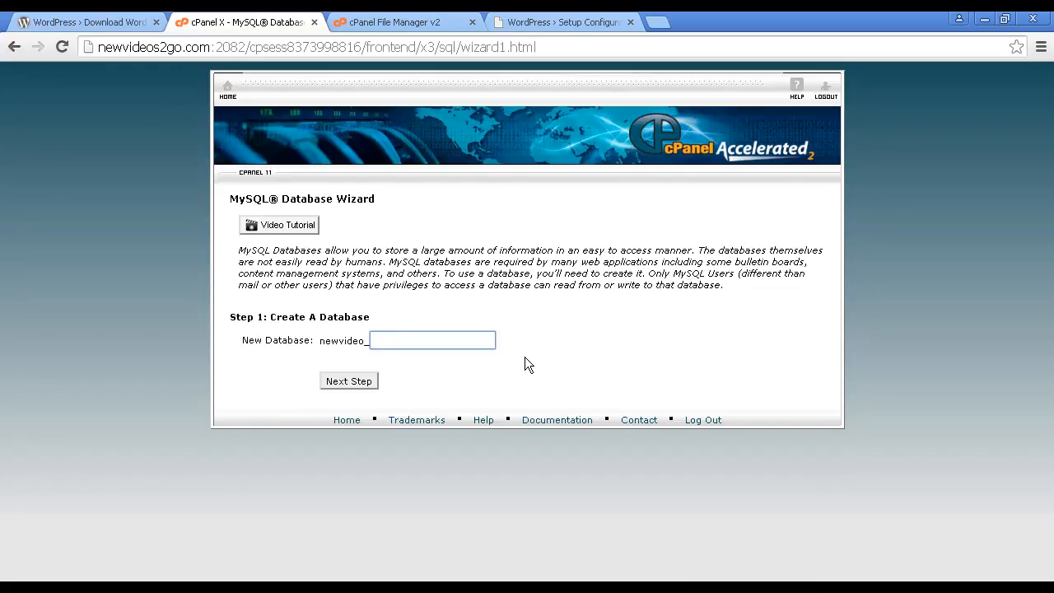
type("wordpress")
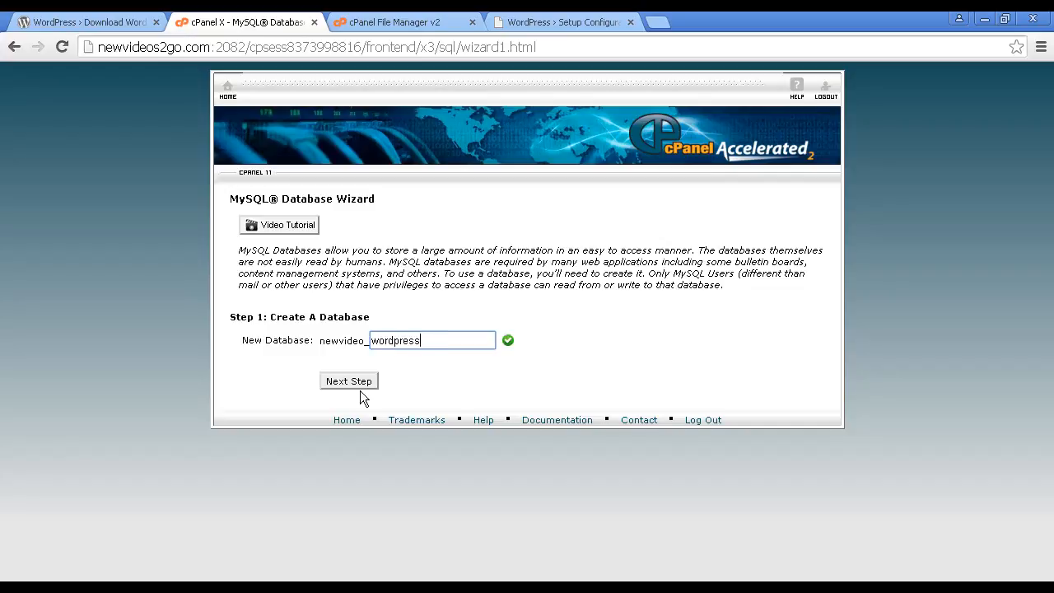
mouse_move(359, 388)
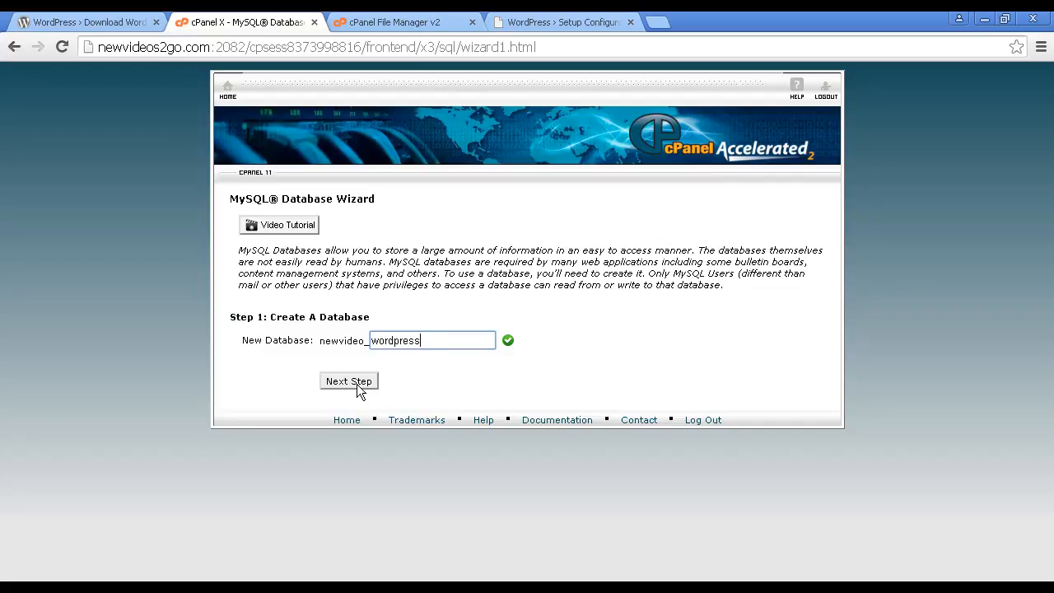
left_click(350, 380)
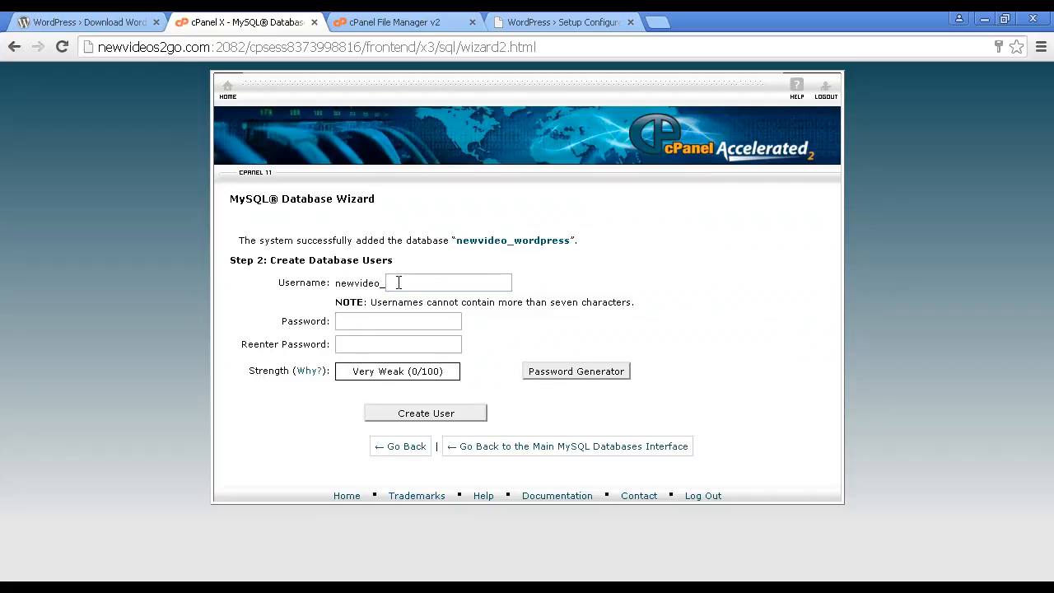
type("admin")
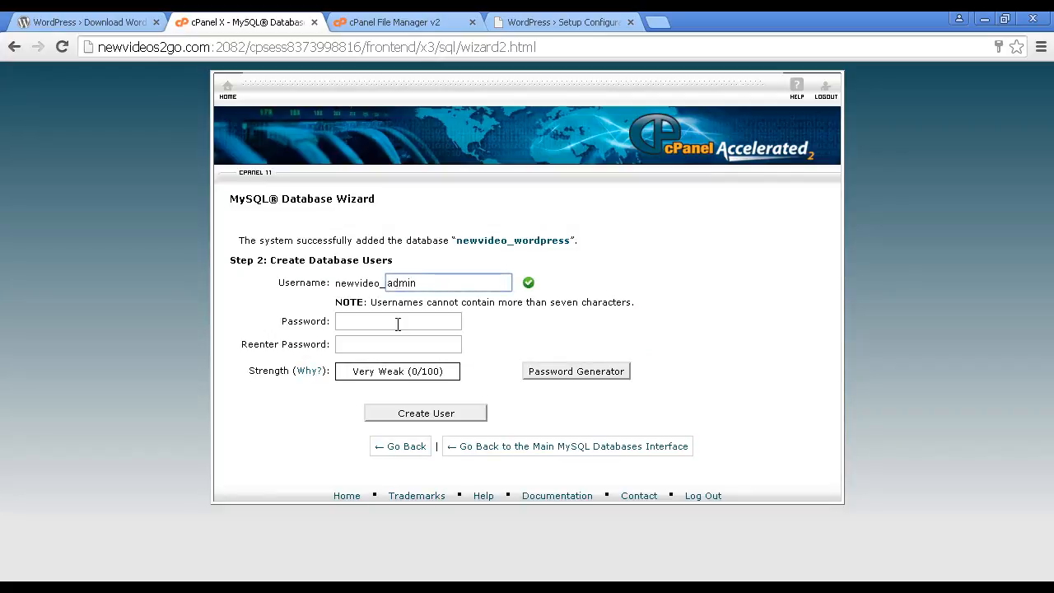
left_click(399, 322)
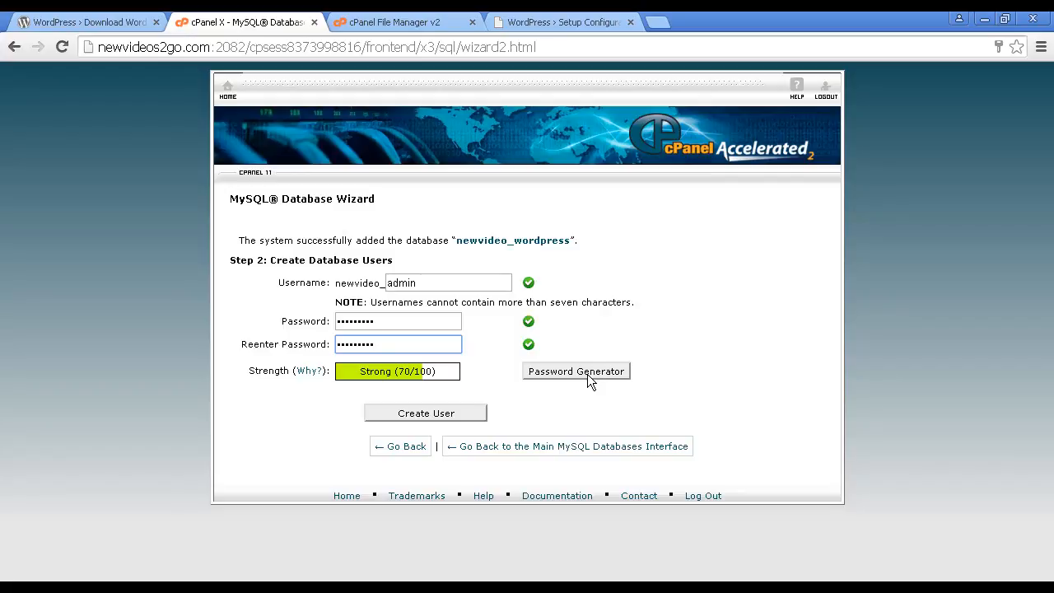
mouse_move(452, 420)
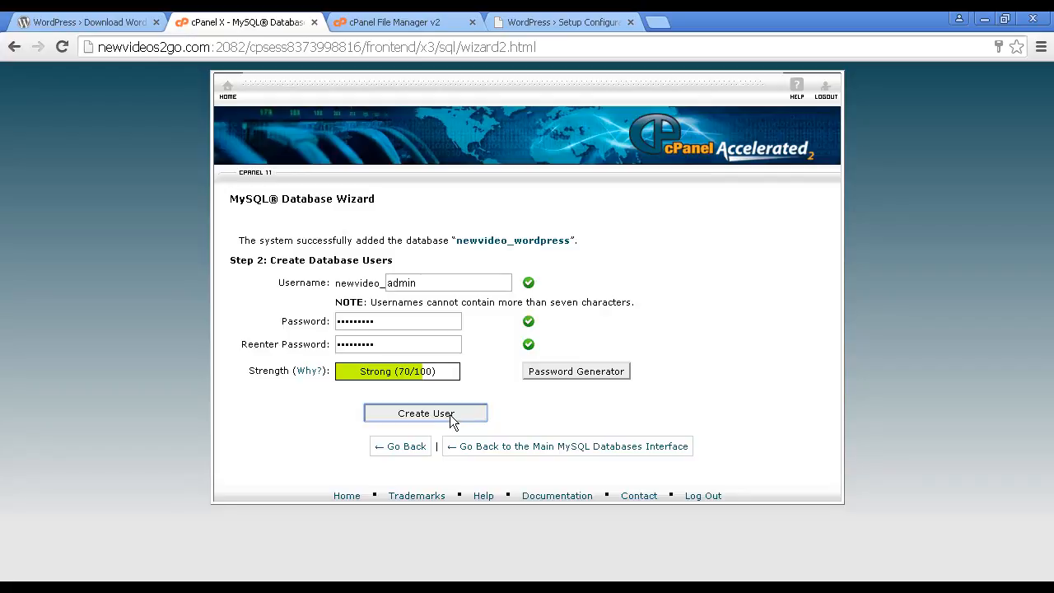
Create user newvideo_admin with ALL PRIVILEGES on newvideo_wordpress and finish the wizard.
left_click(425, 412)
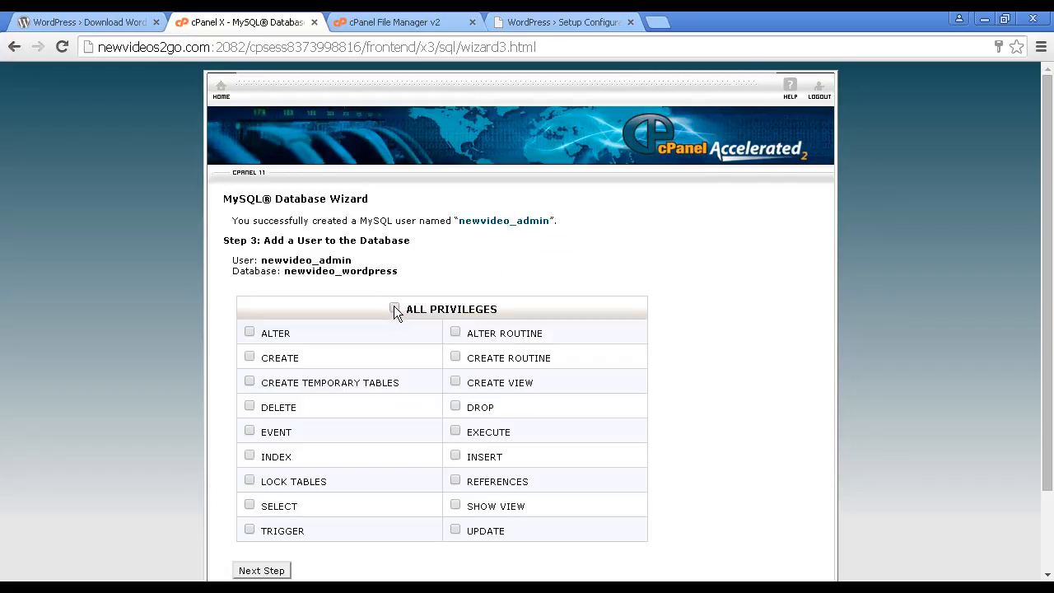
left_click(395, 308)
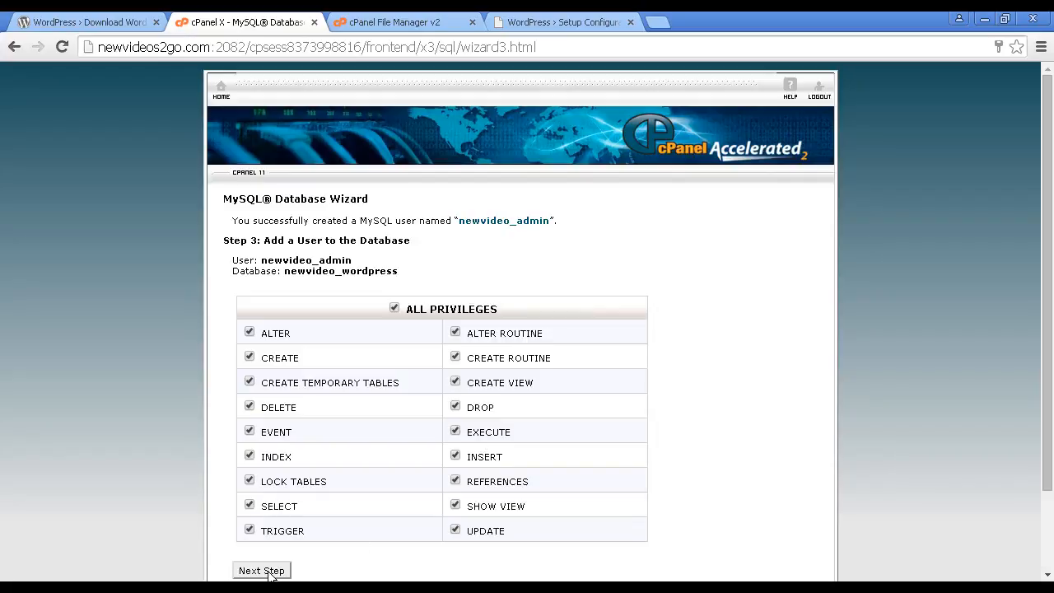
left_click(260, 570)
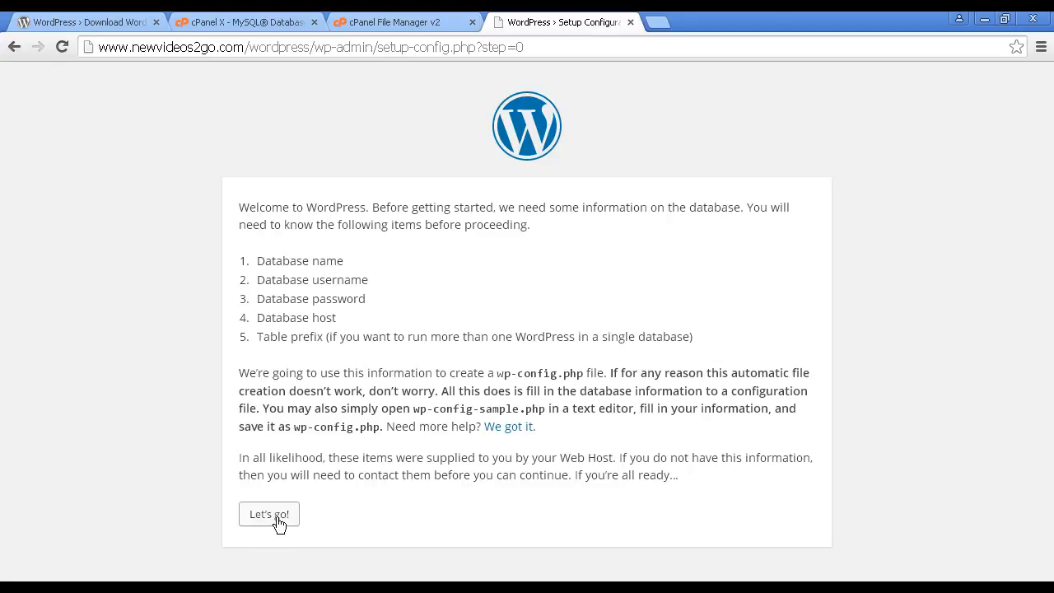
Fill the form with newvideo_wordpress, newvideo_admin, its password, localhost and prefix wp_.
left_click(268, 514)
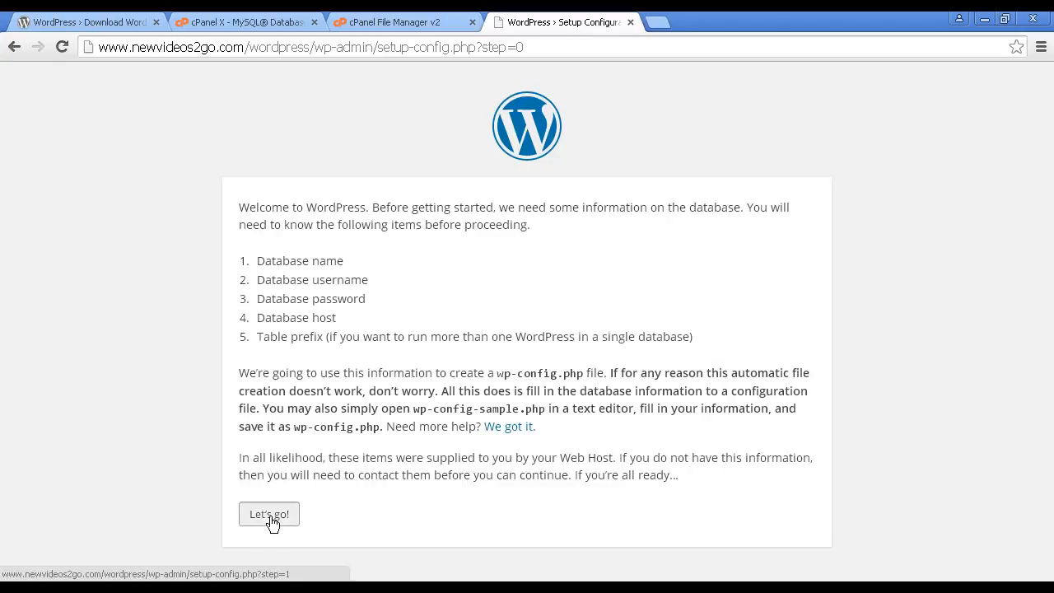
left_click(269, 514)
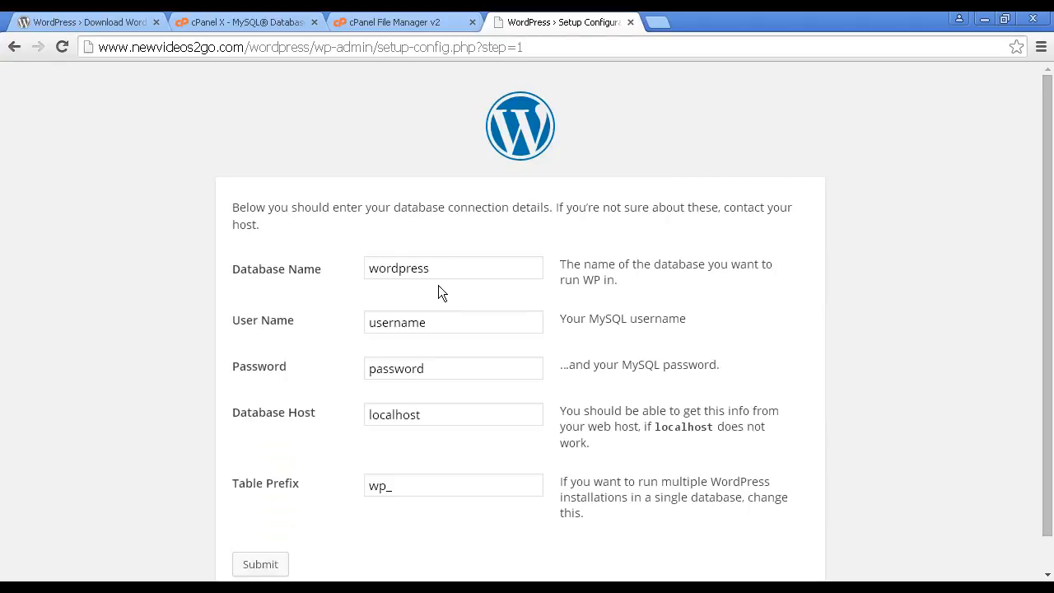
mouse_move(442, 316)
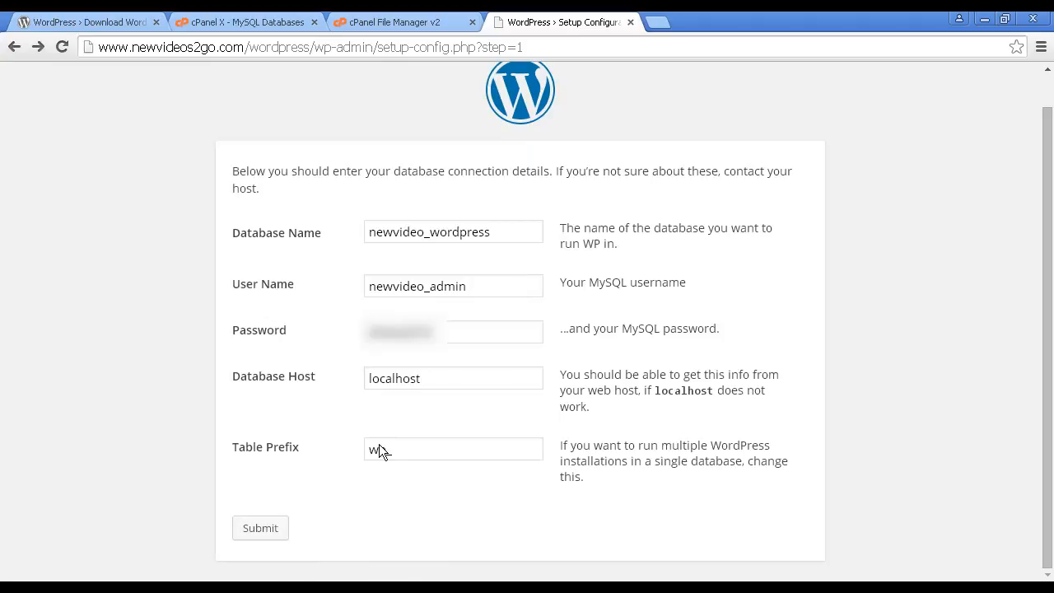
type("p_")
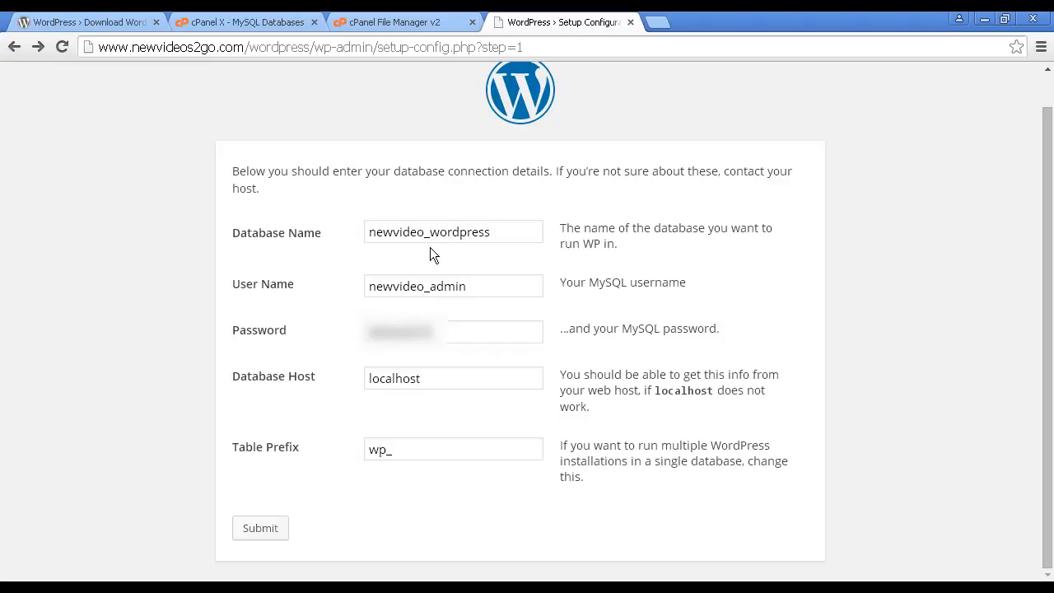
mouse_move(379, 254)
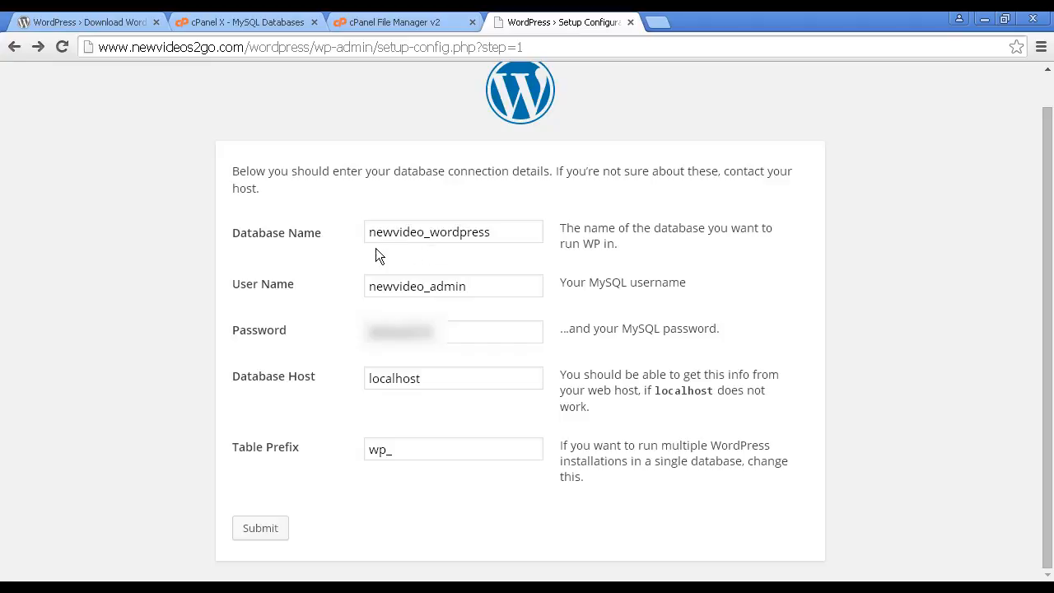
mouse_move(392, 312)
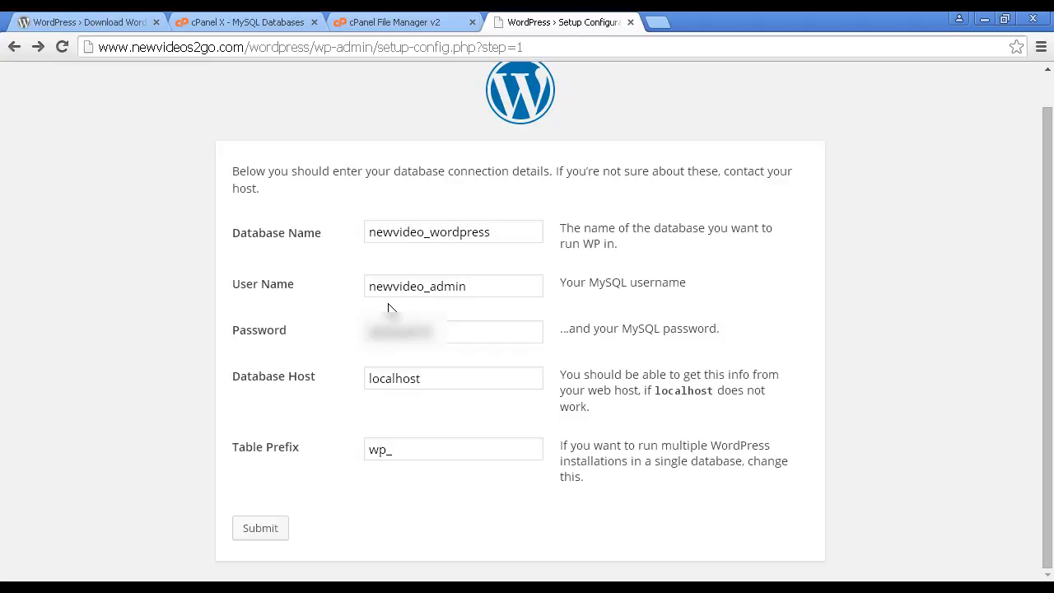
mouse_move(402, 309)
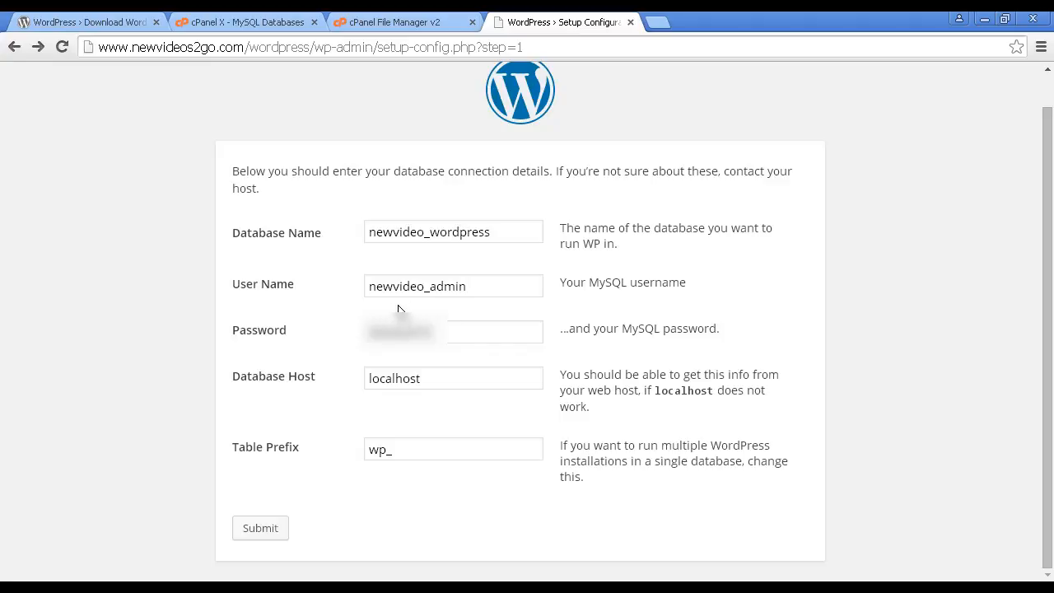
mouse_move(410, 311)
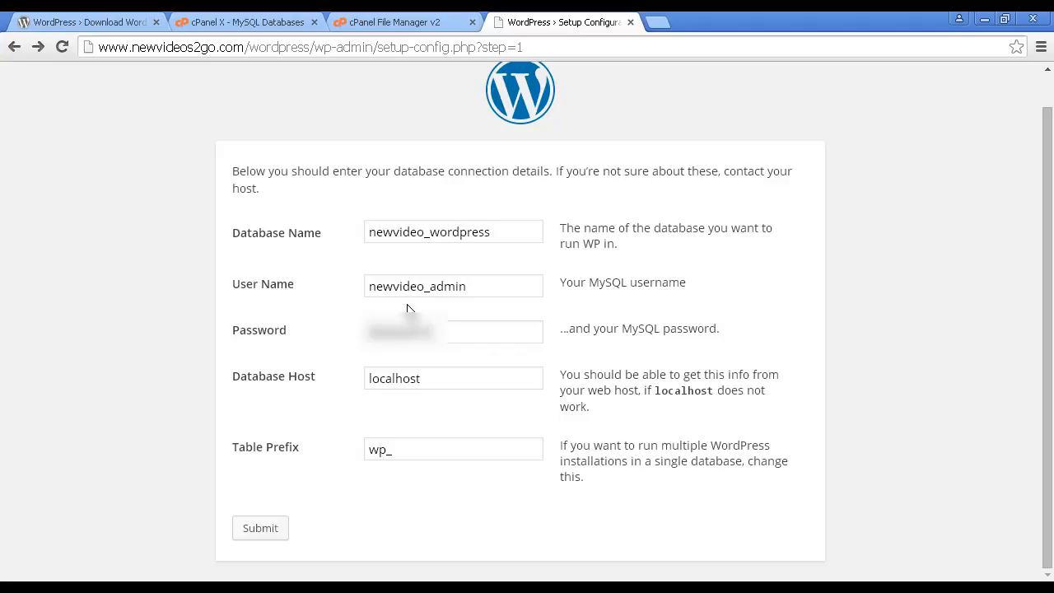
mouse_move(280, 350)
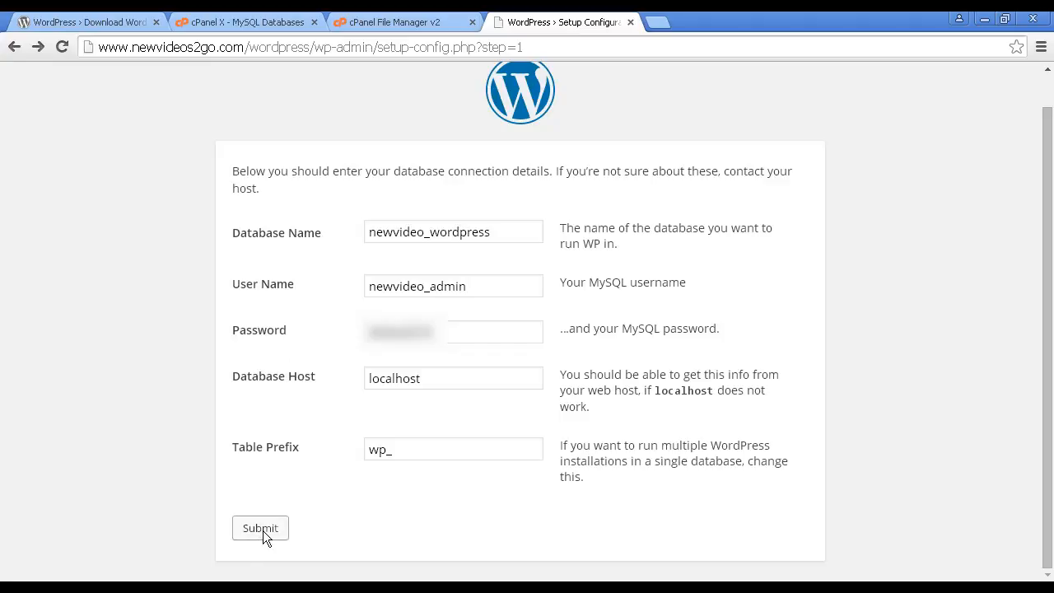
Submit the database details and scroll to the site title, username and password fields.
left_click(260, 527)
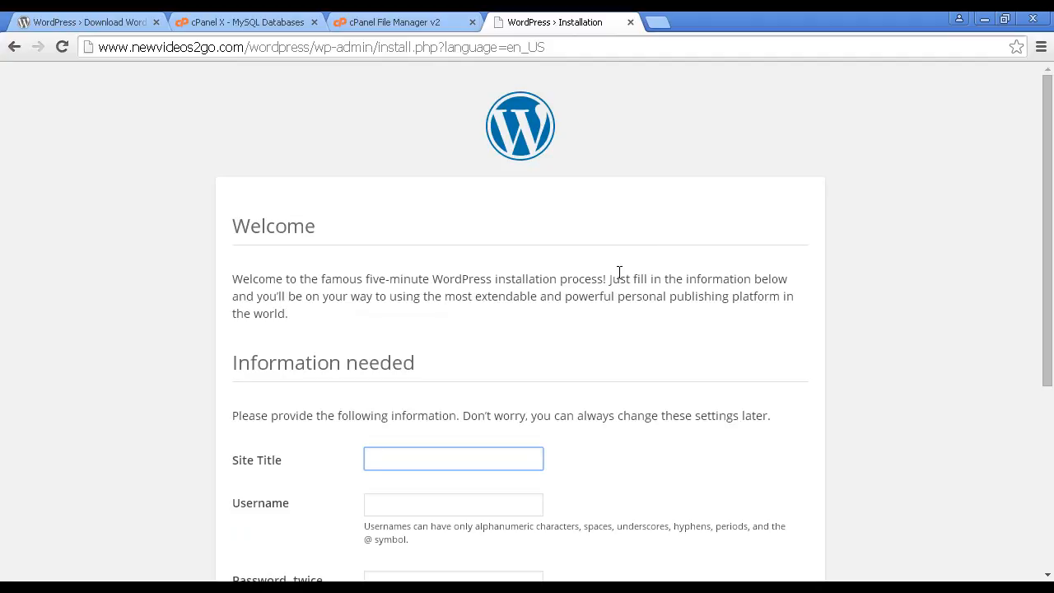
mouse_move(688, 332)
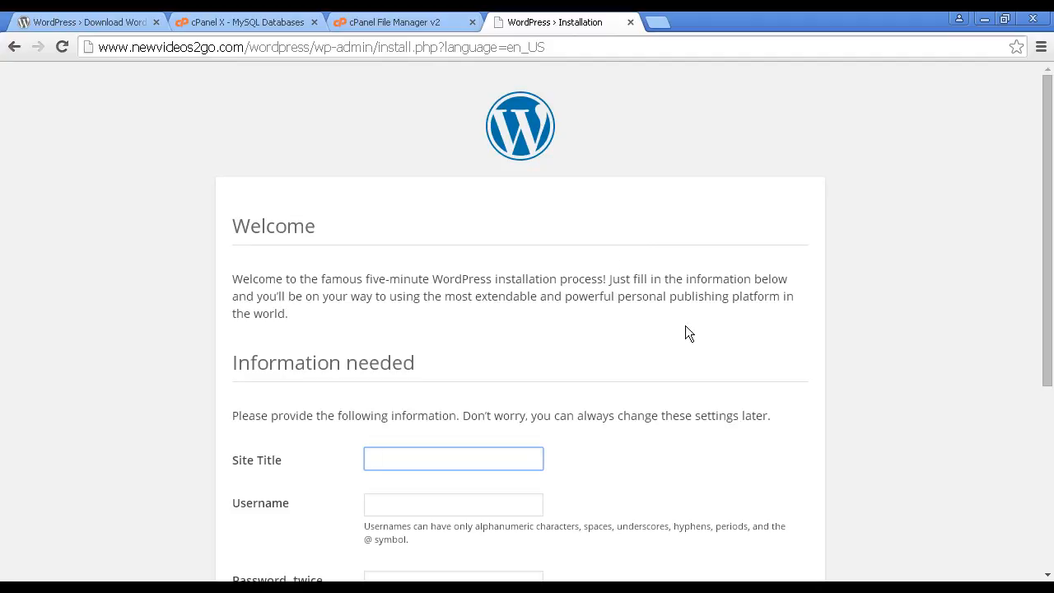
scroll("down", 3)
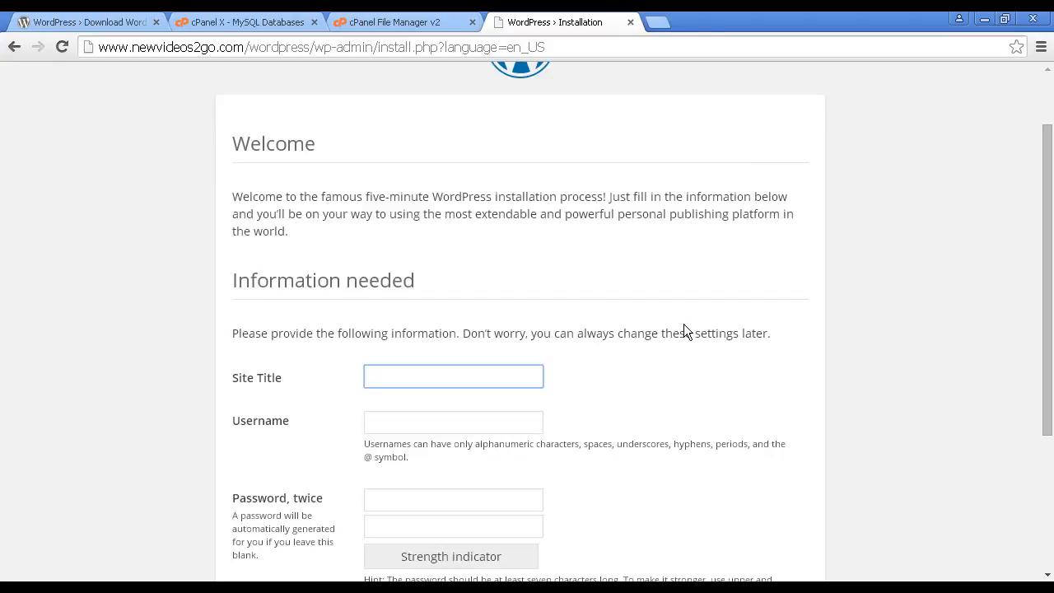
scroll("down", 3)
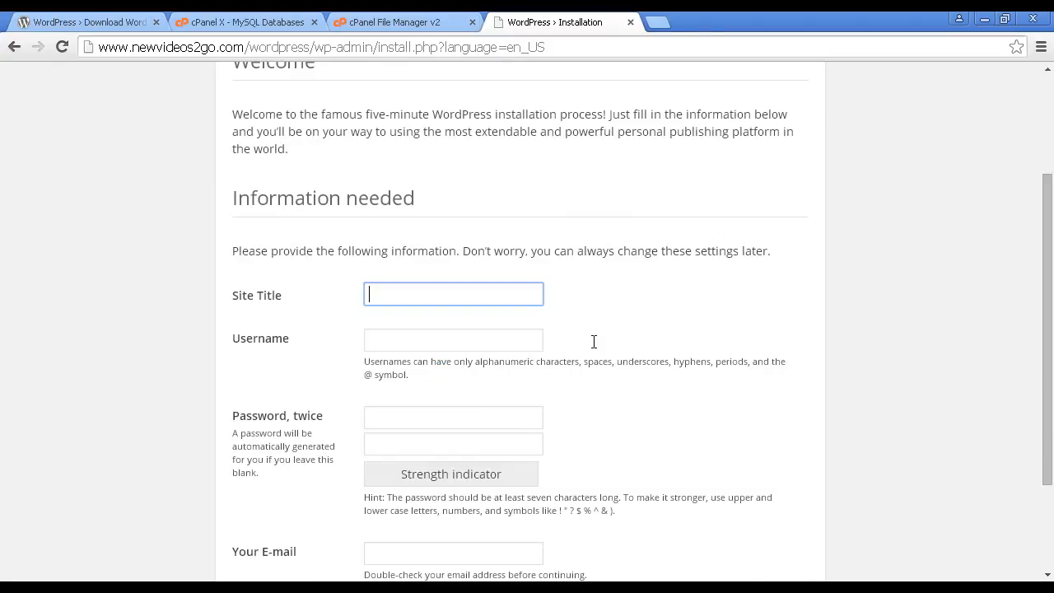
scroll("down", 3)
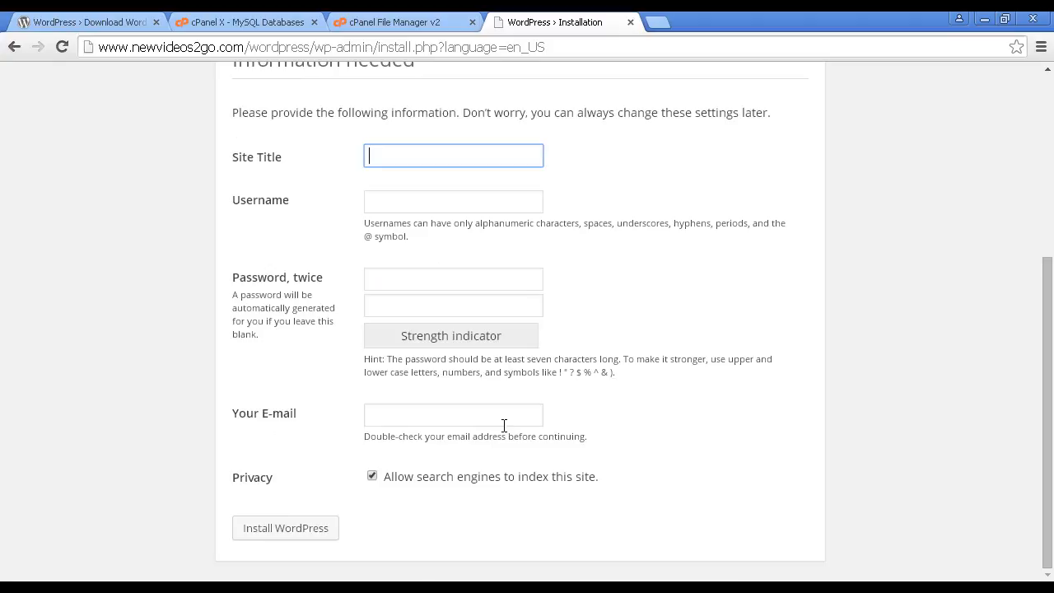
mouse_move(428, 487)
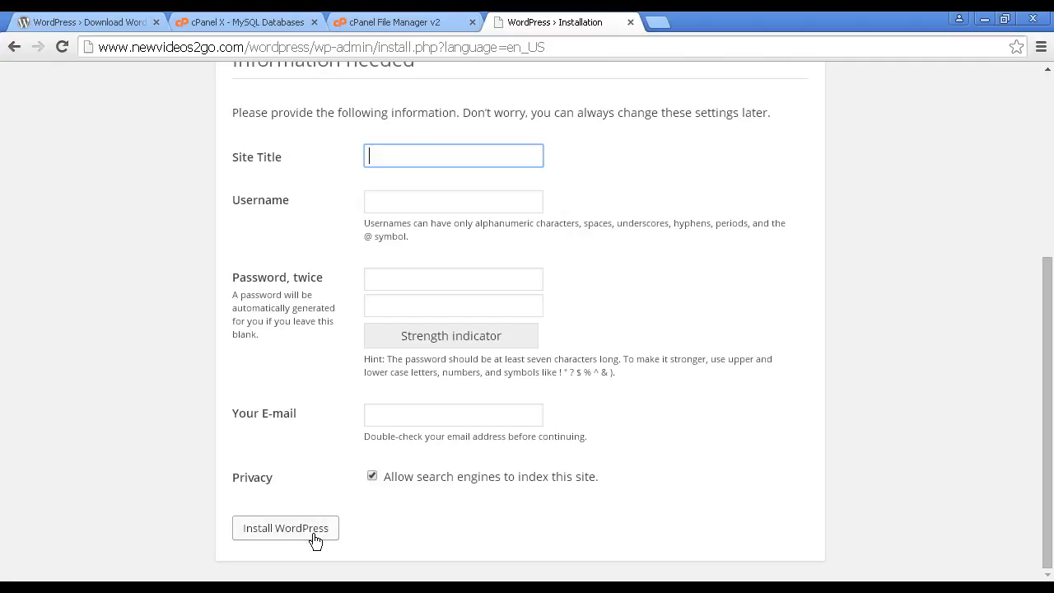
mouse_move(561, 552)
type("New Videos 2 Go")
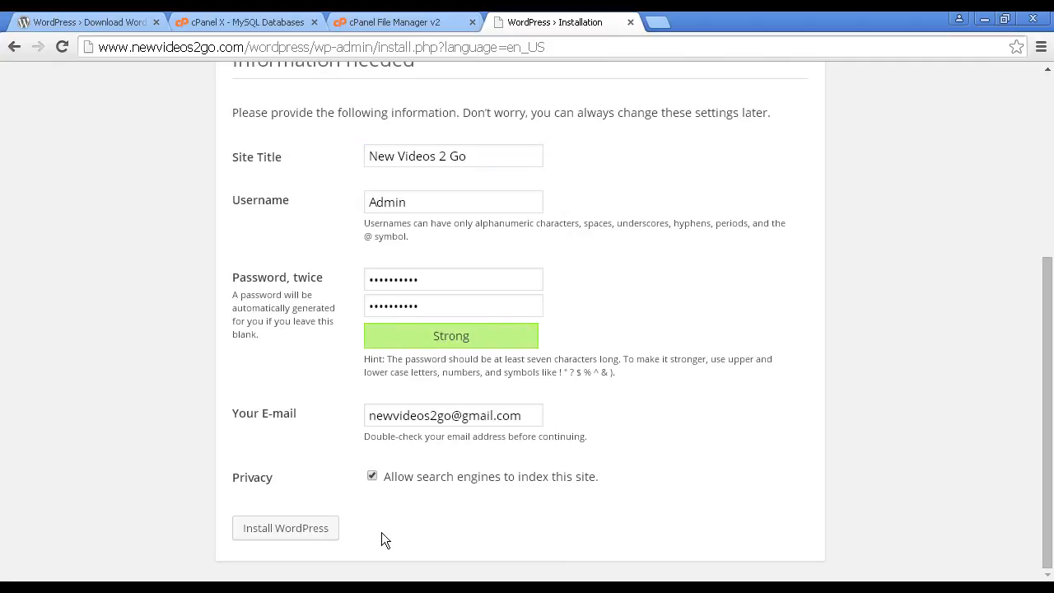
mouse_move(285, 527)
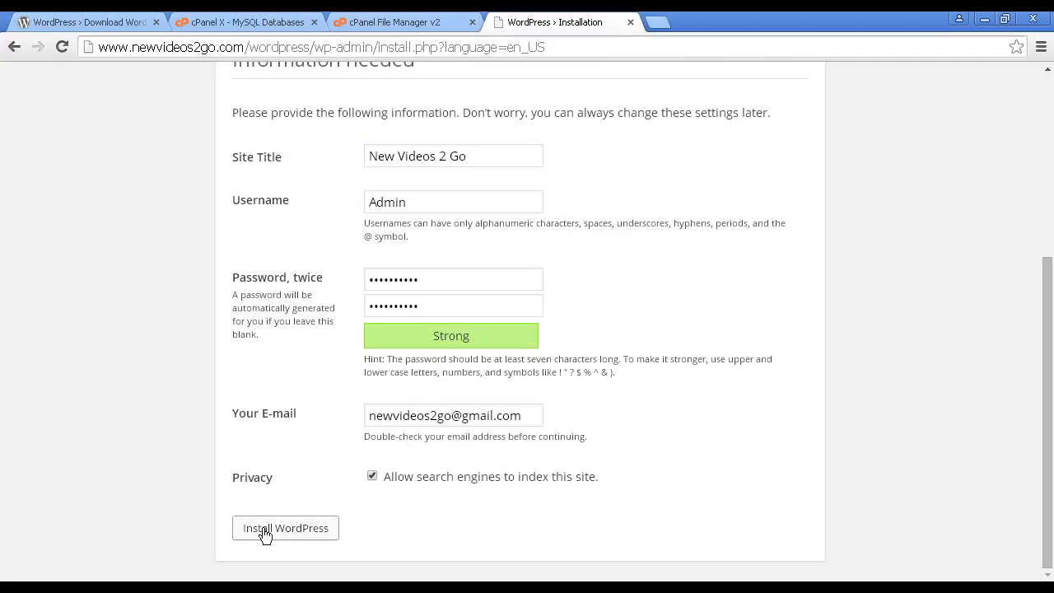
Run the WordPress installation and proceed from the Success page to the login screen.
left_click(285, 528)
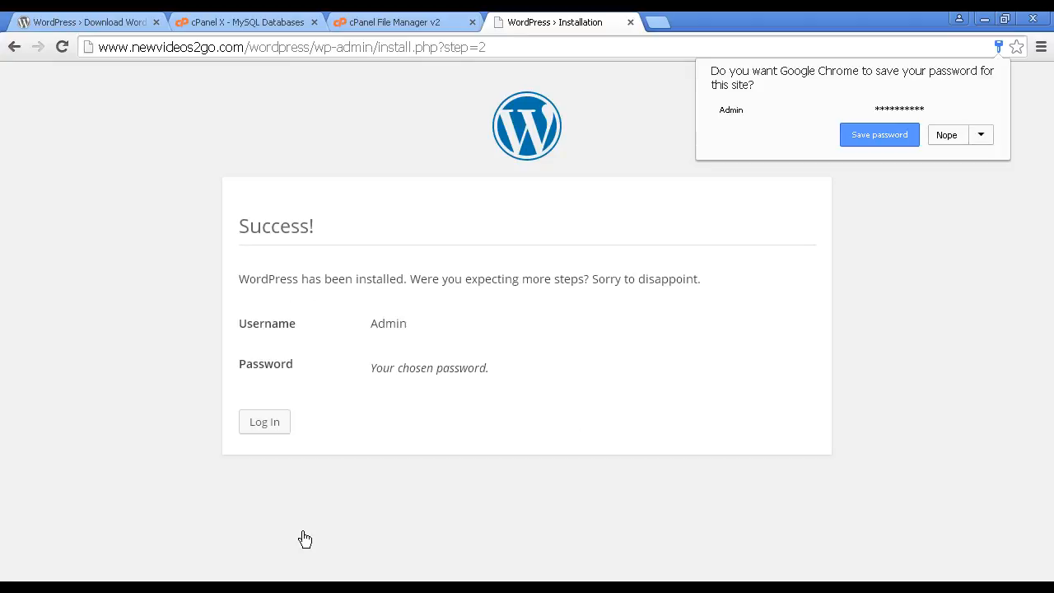
mouse_move(263, 422)
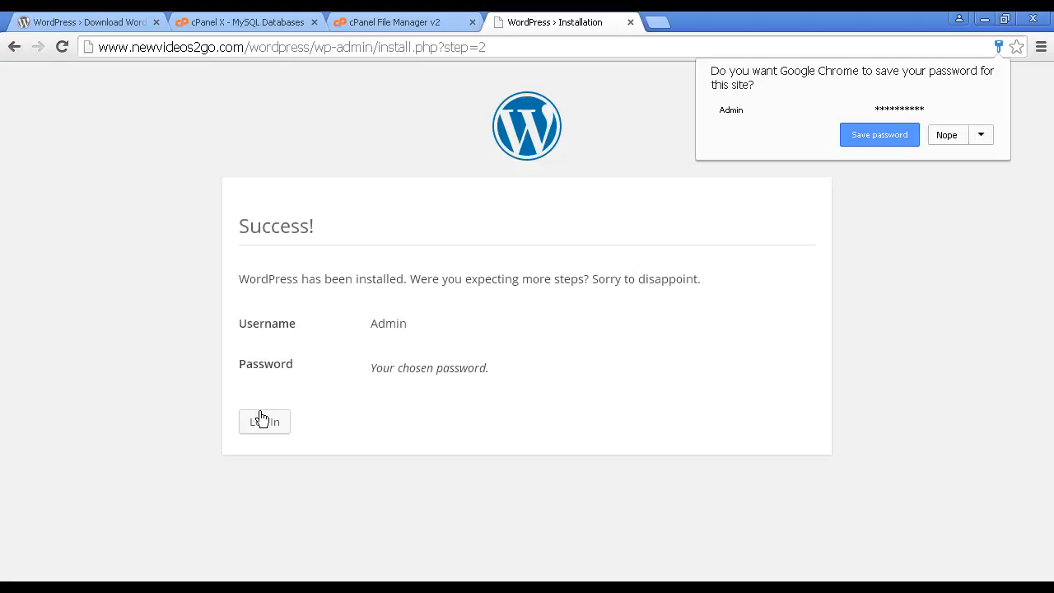
left_click(263, 421)
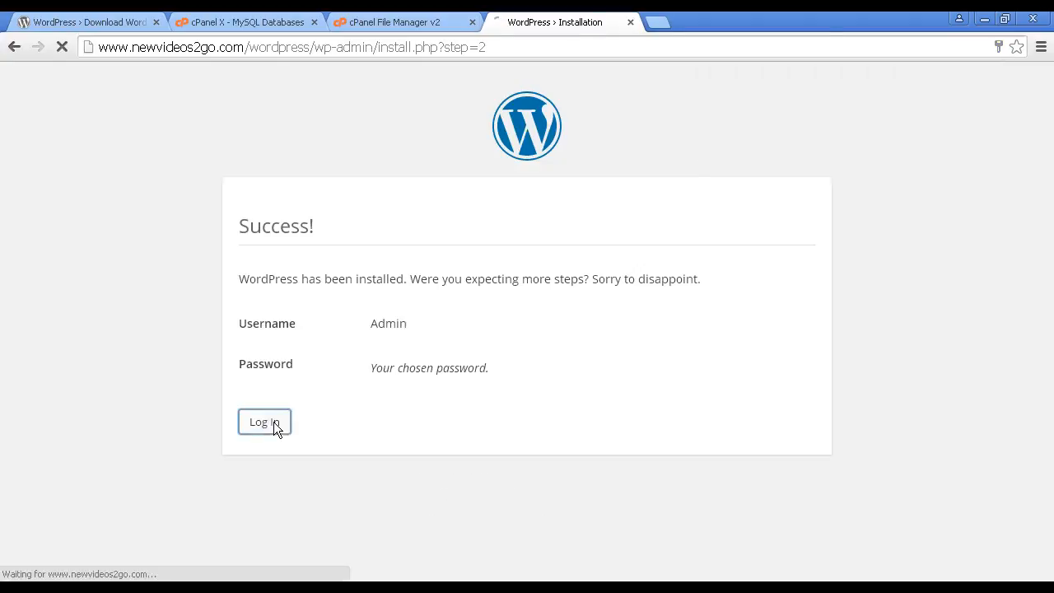
Log in as Admin to reach the New Videos 2 Go dashboard.
left_click(263, 421)
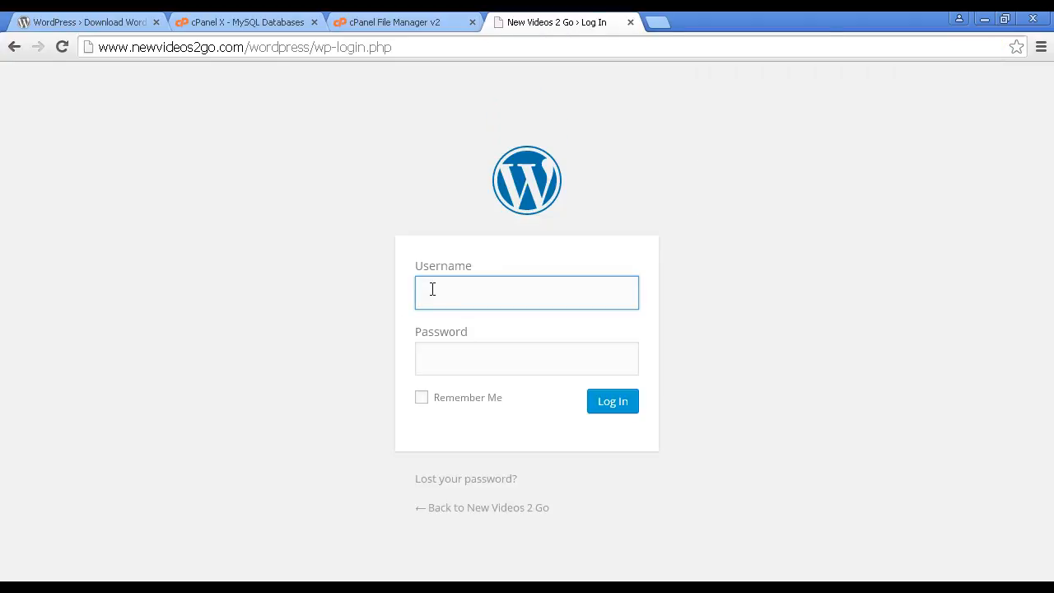
type("Admin")
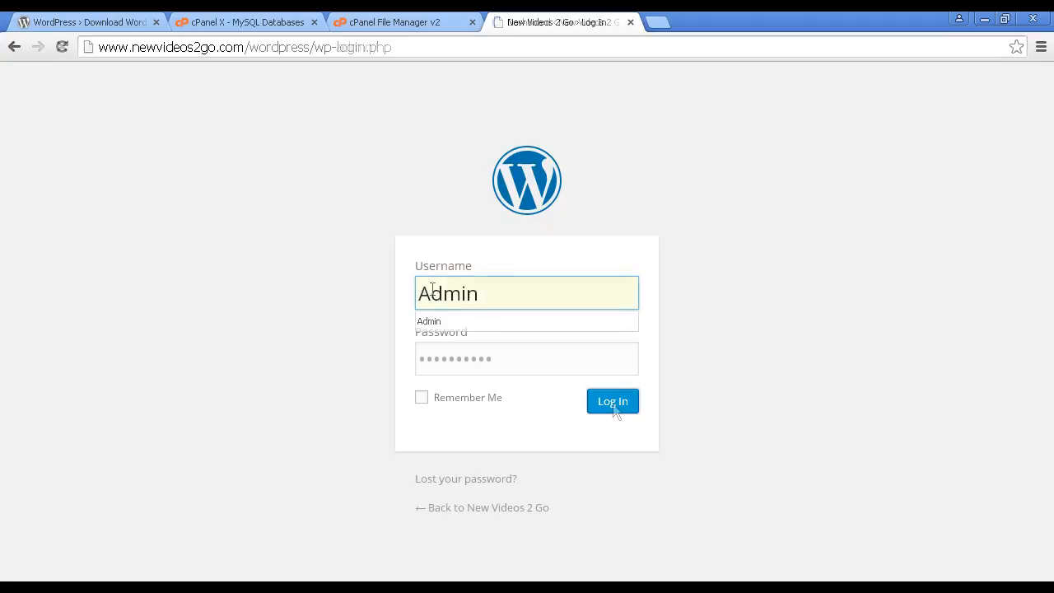
left_click(613, 402)
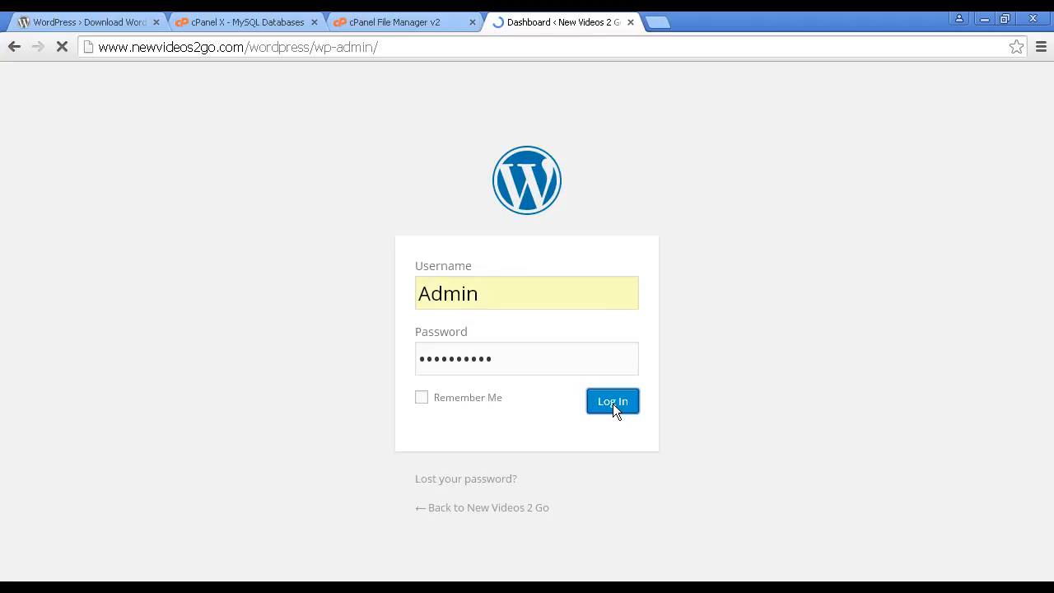
left_click(612, 402)
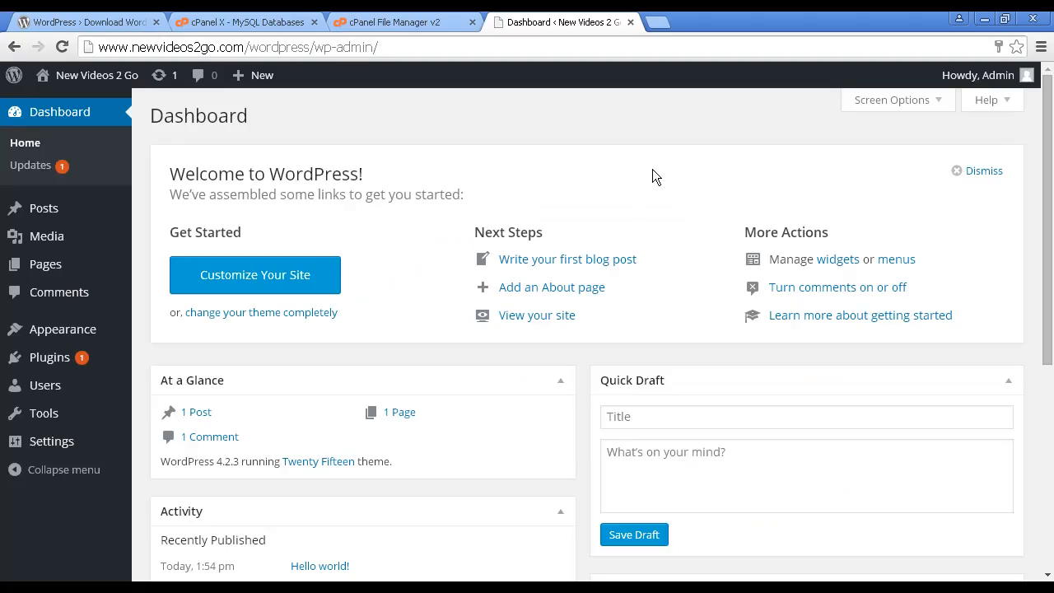